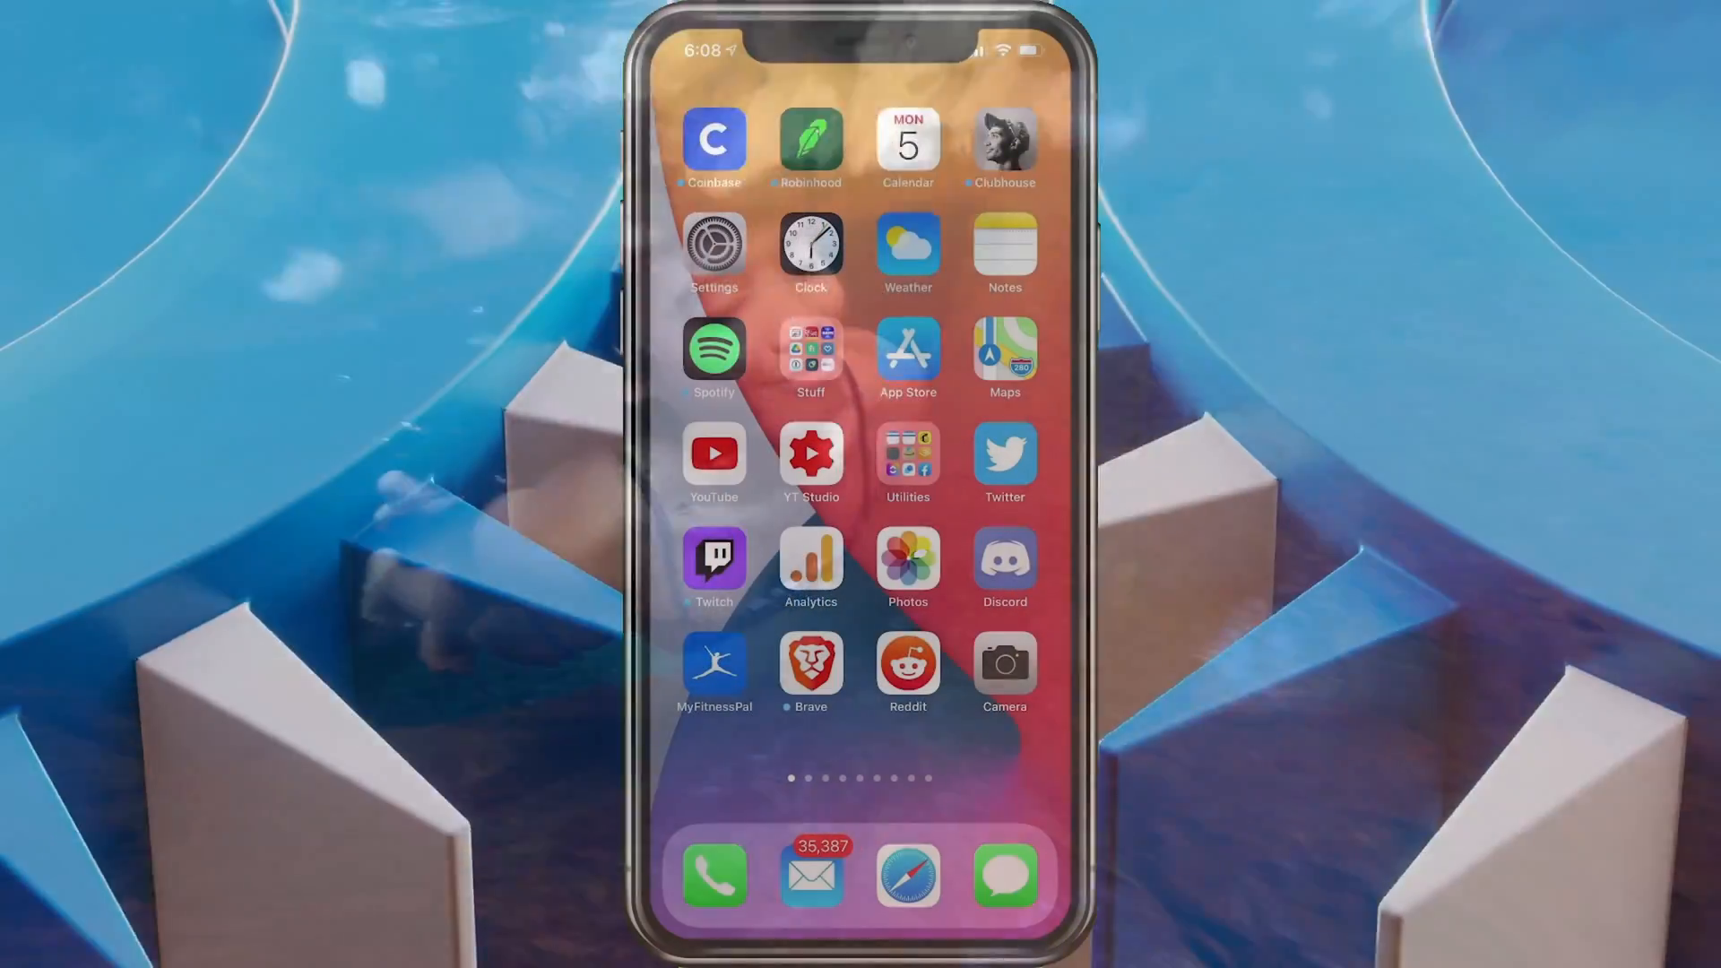
# Open iOS Settings and its Wi-Fi page to confirm the phone is connected to elmo.
pyautogui.click(713, 249)
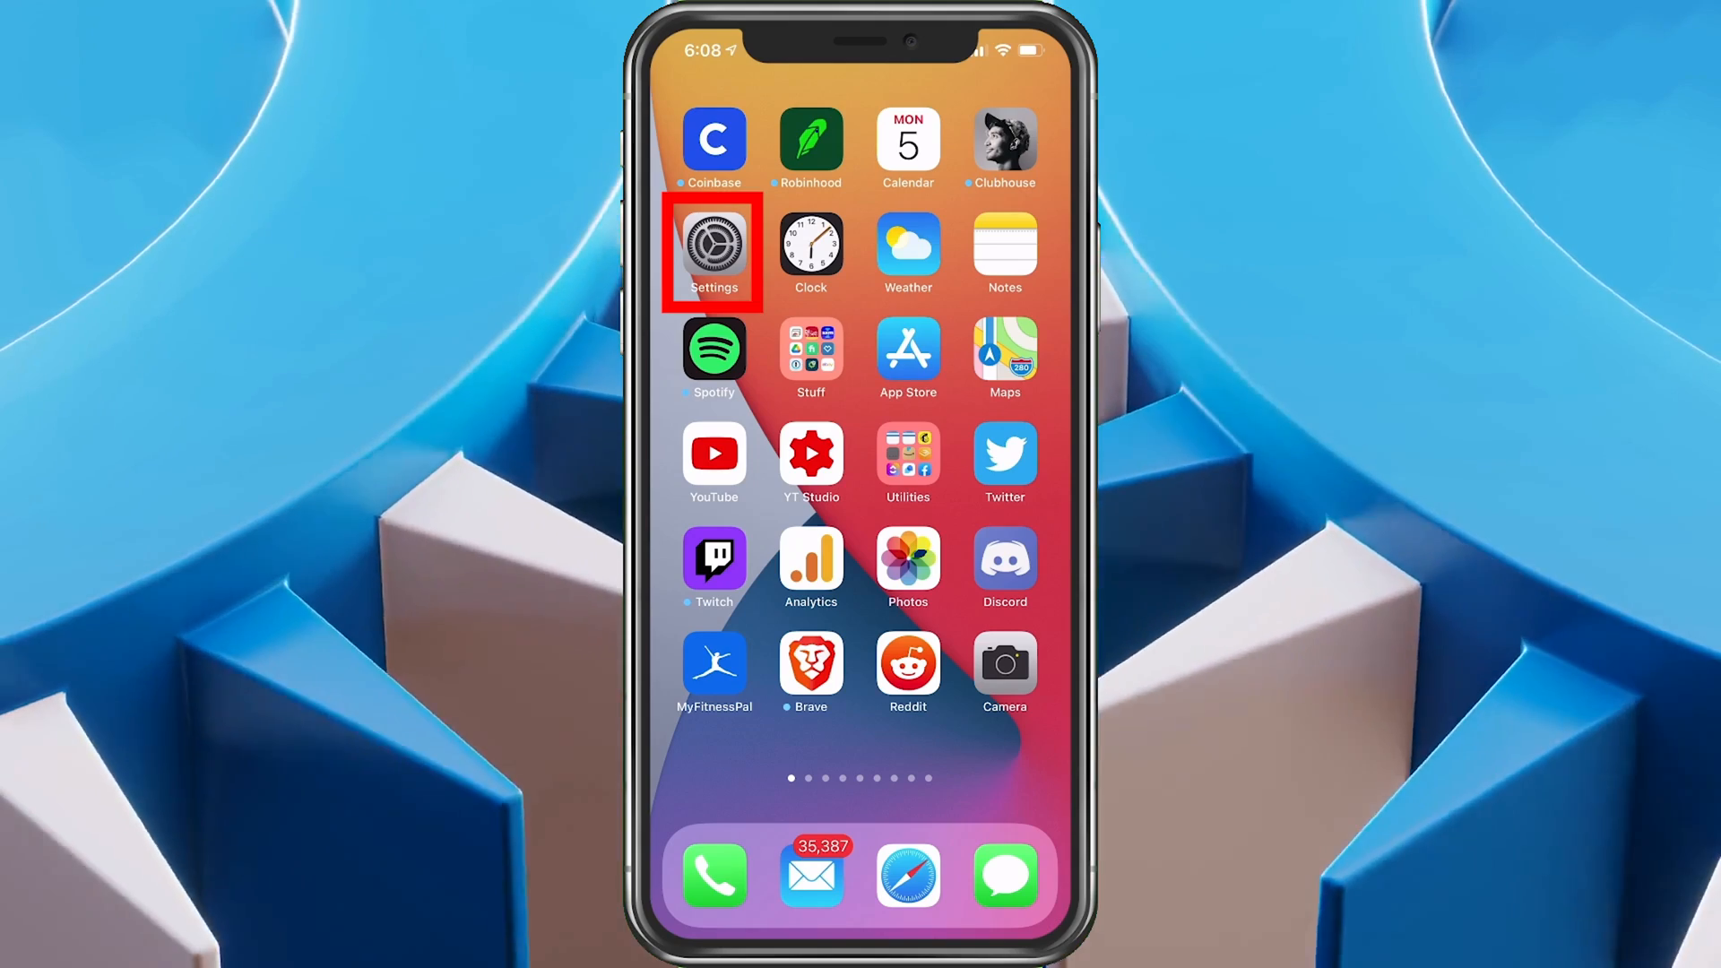
pyautogui.click(714, 244)
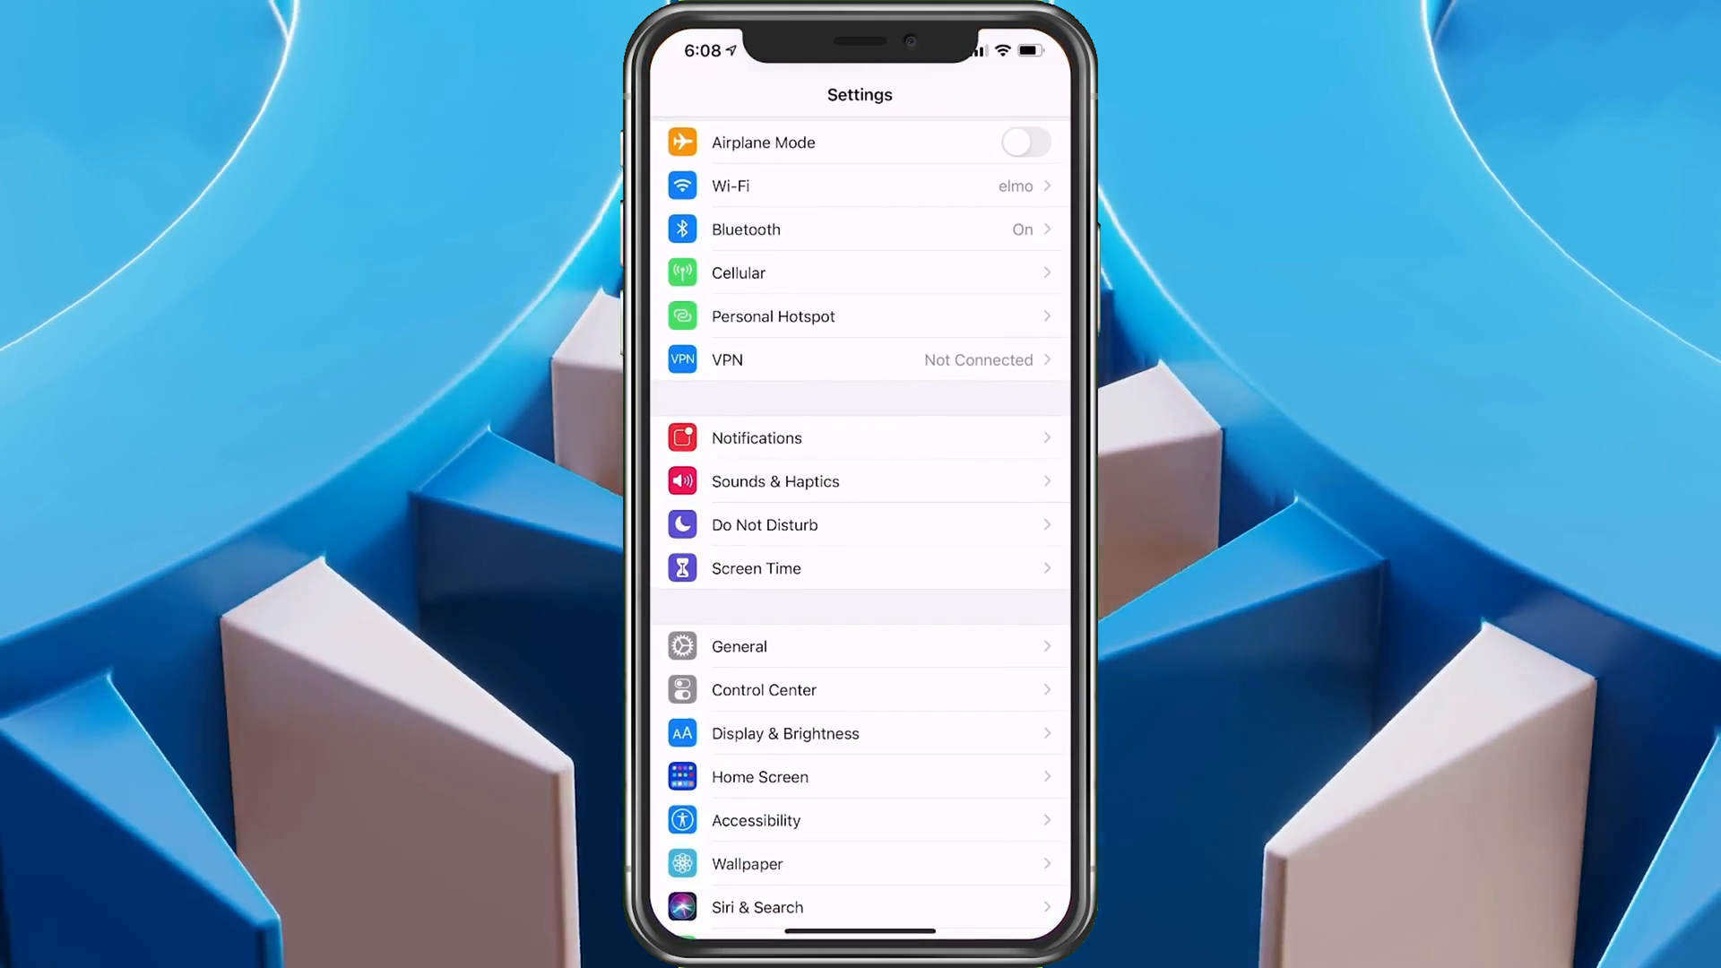
pyautogui.click(859, 186)
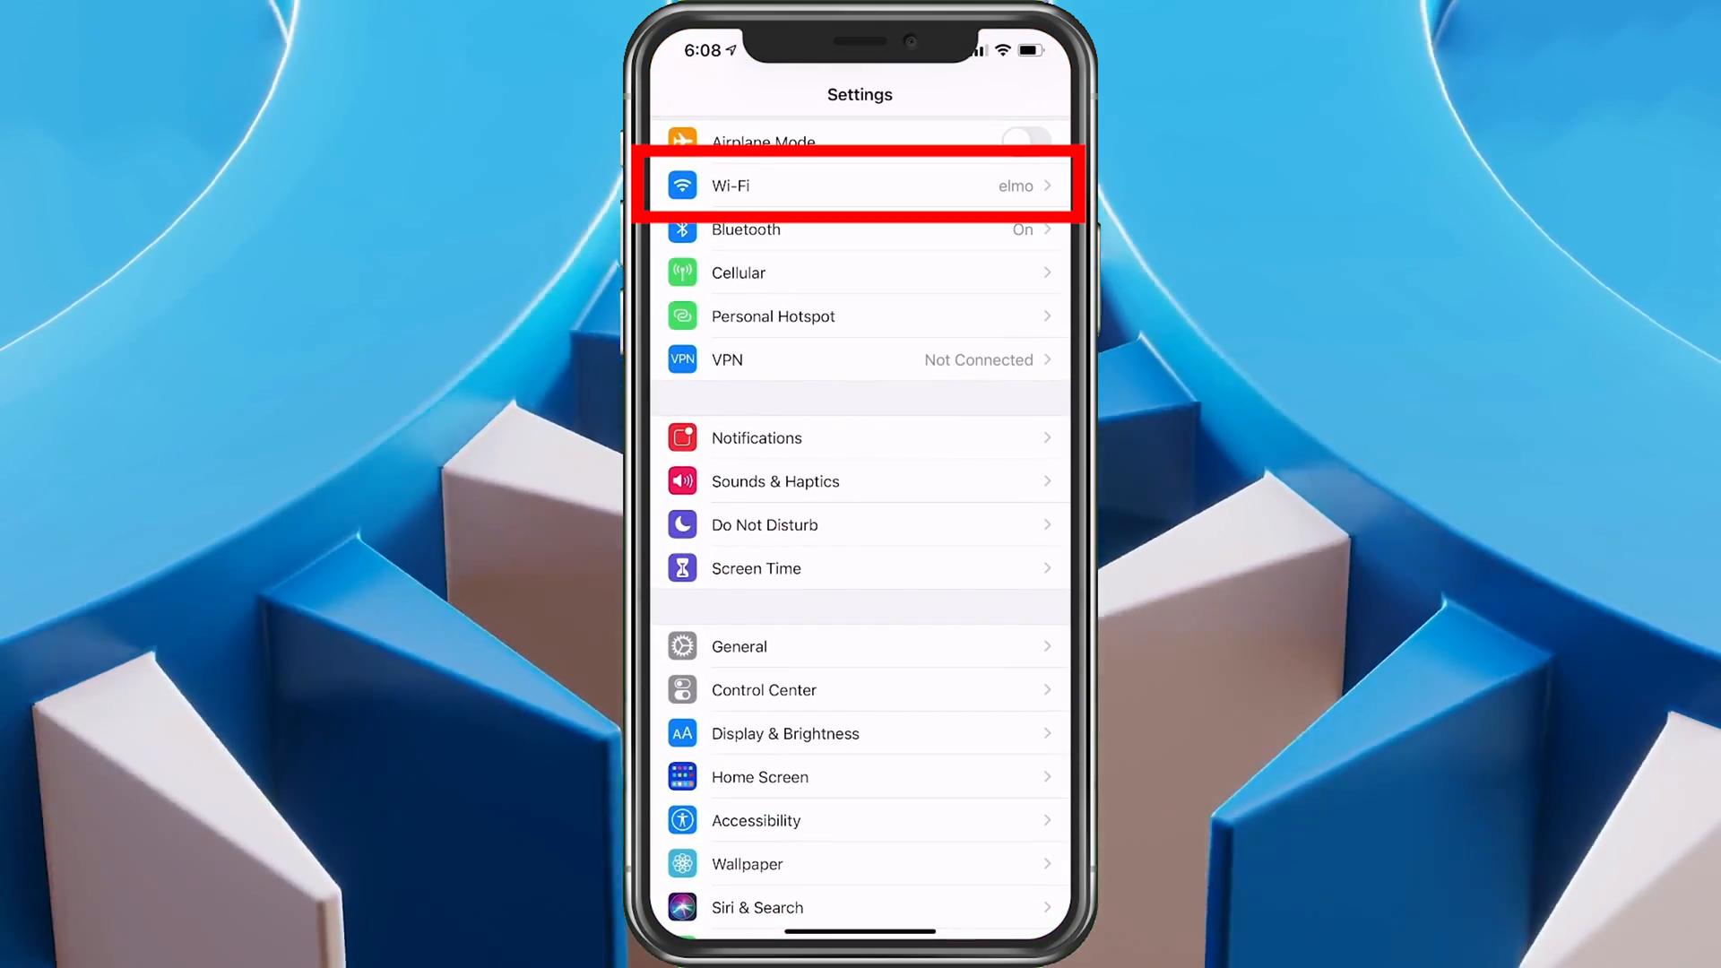
pyautogui.click(859, 185)
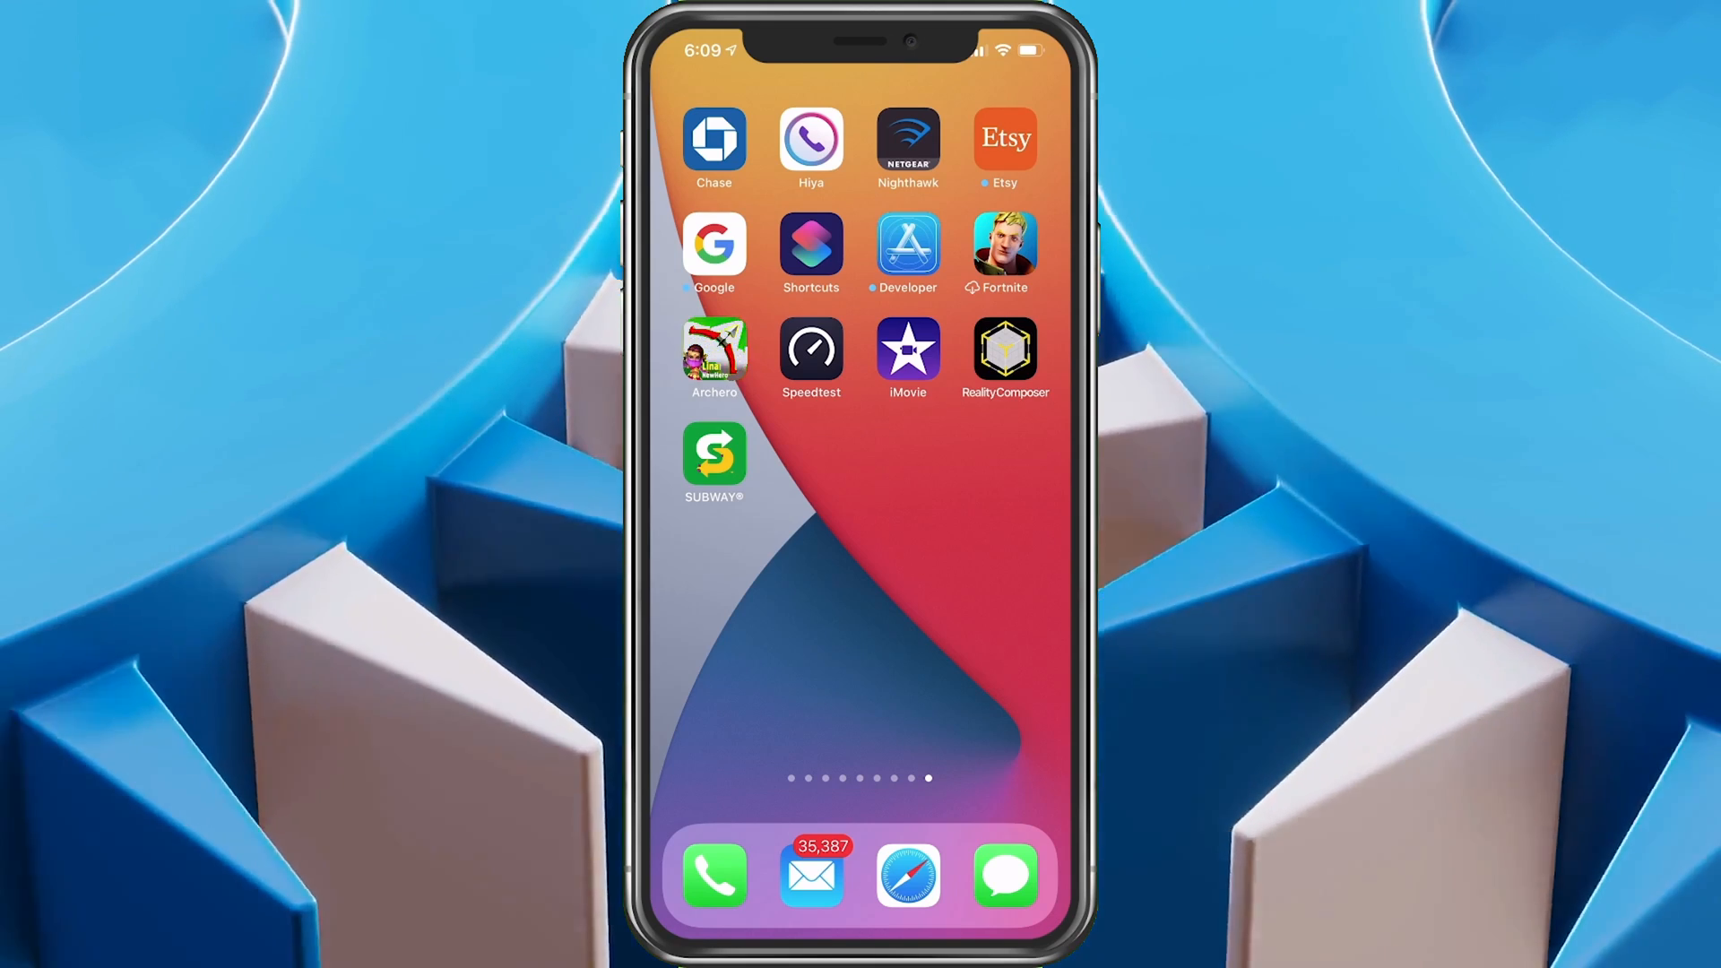
# Launch Nighthawk and show WiFi Settings listing elmo (2.4GHz) and elmo-5G (5GHz).
pyautogui.click(908, 141)
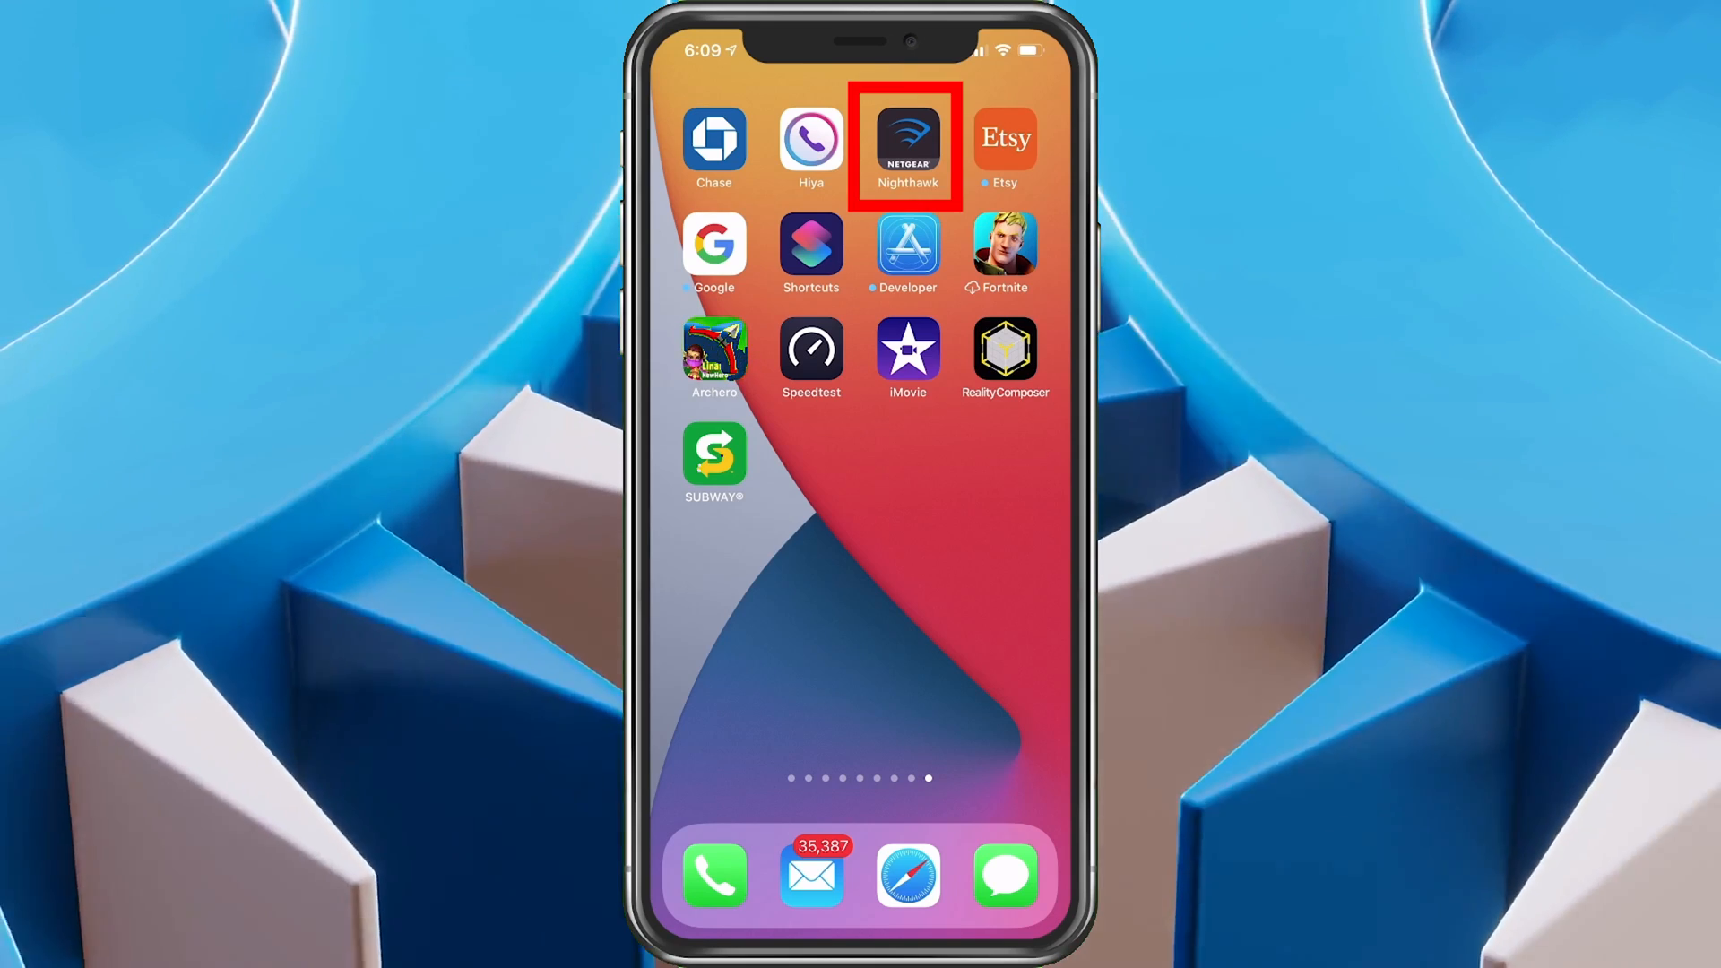
pyautogui.click(908, 141)
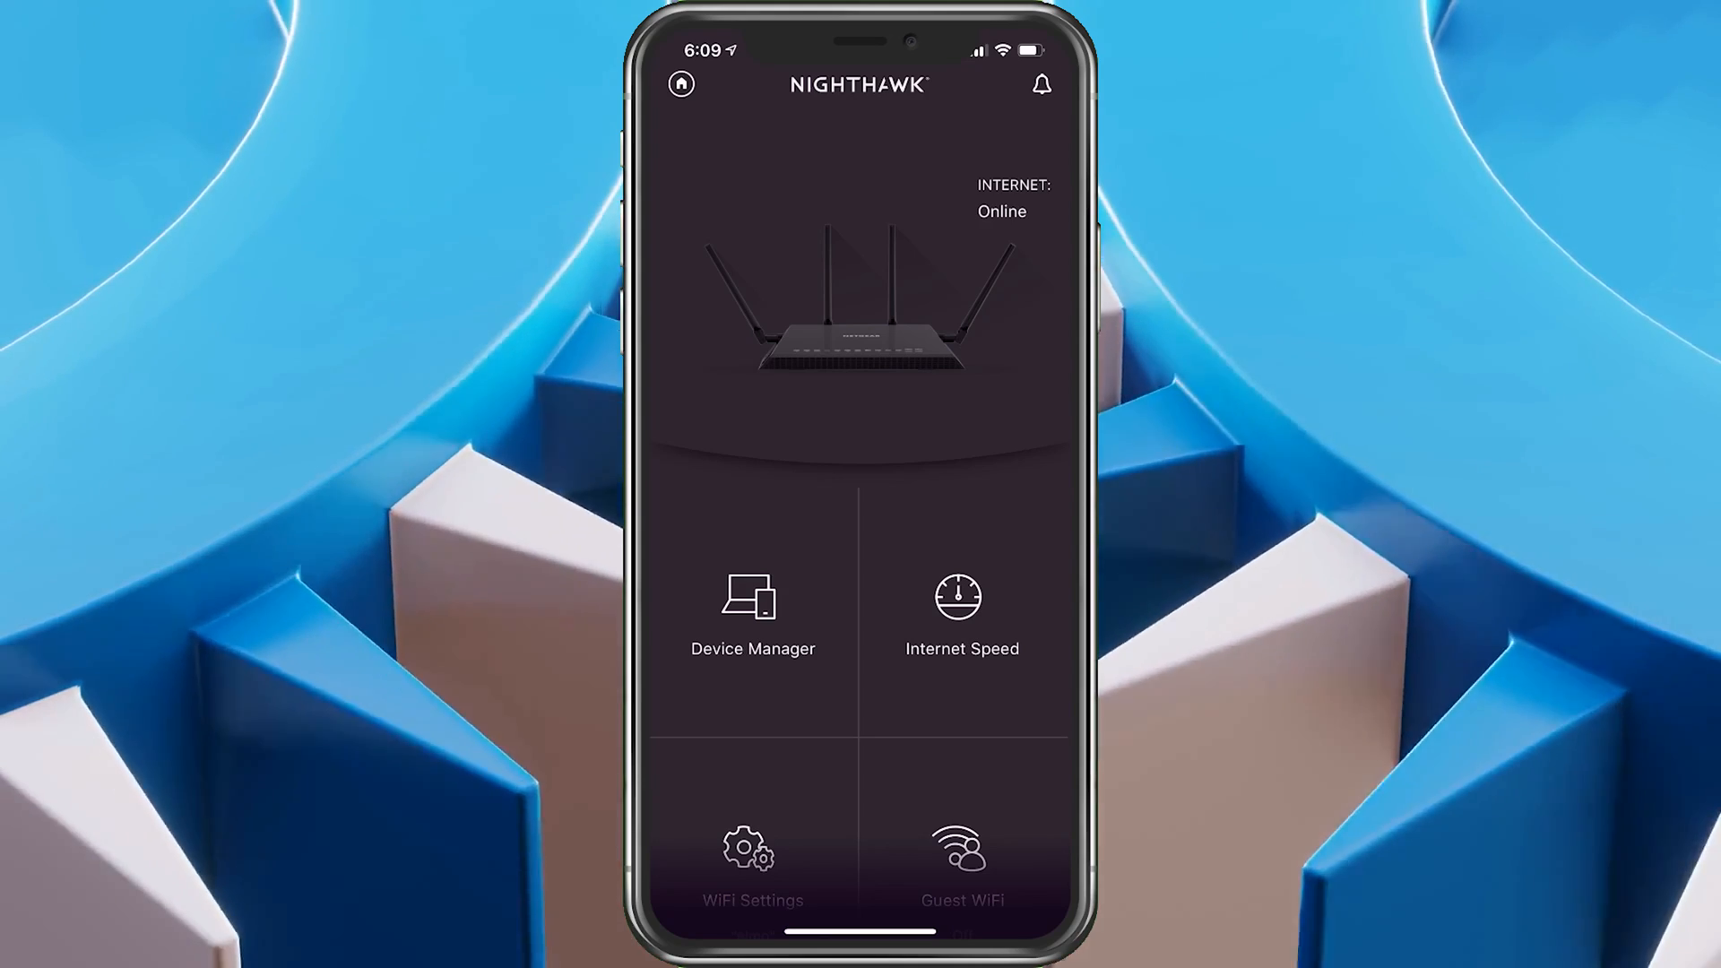
pyautogui.click(747, 860)
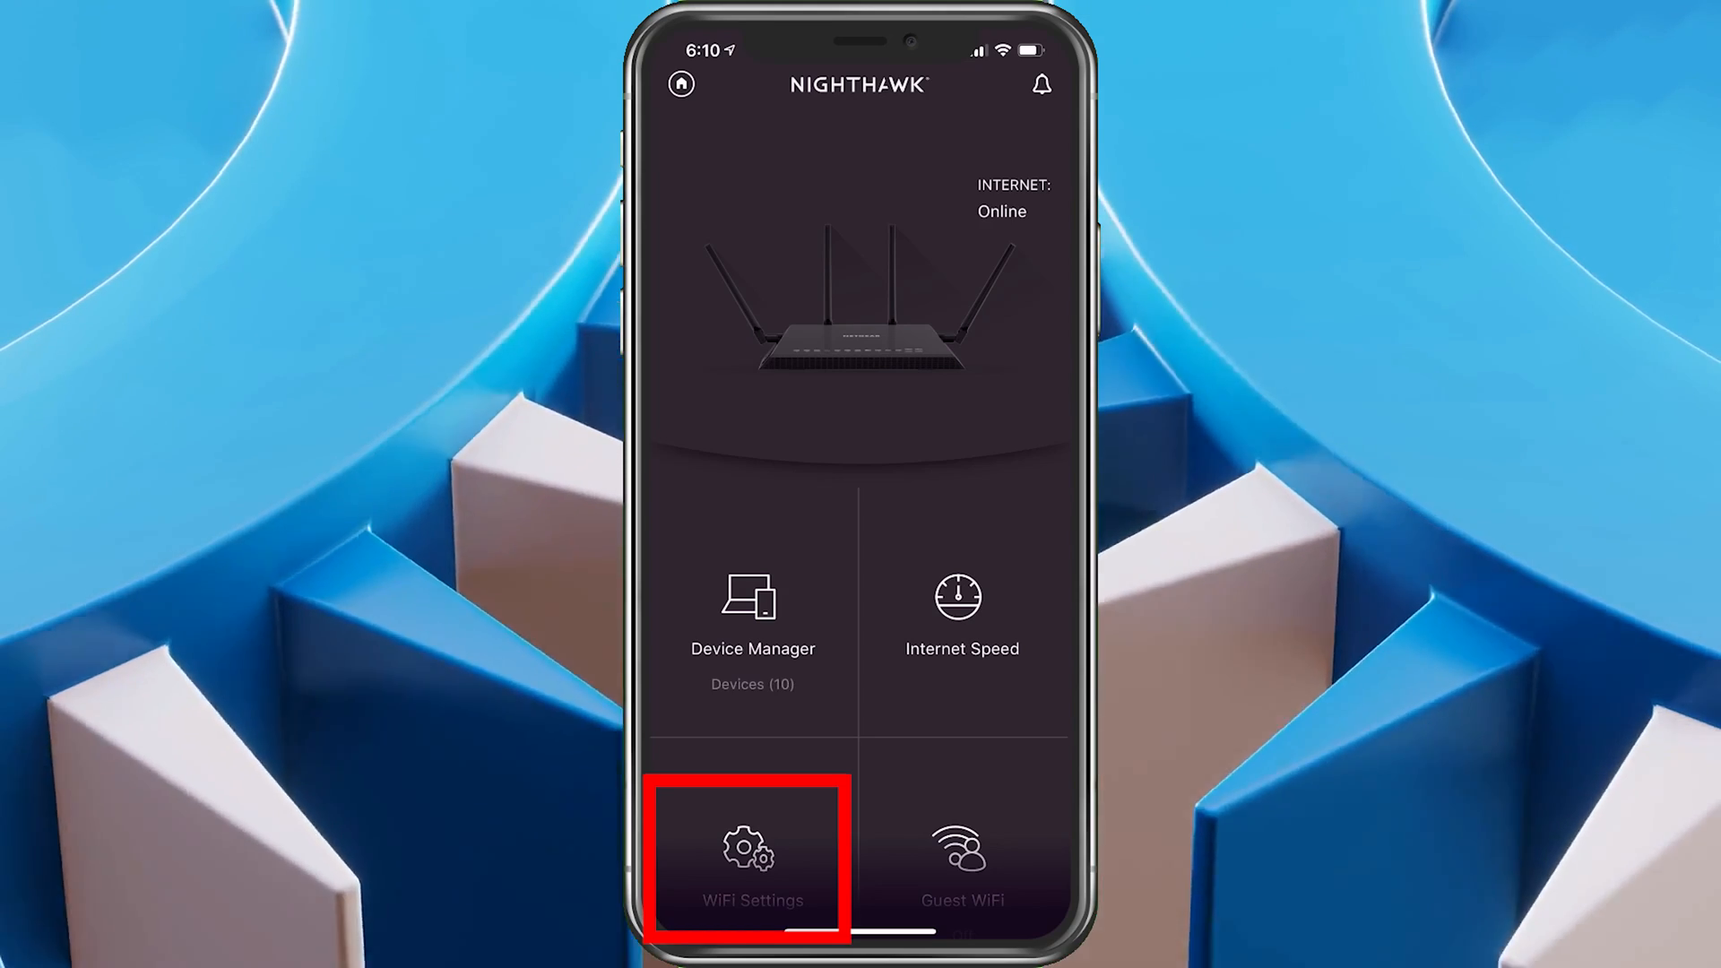
pyautogui.click(751, 856)
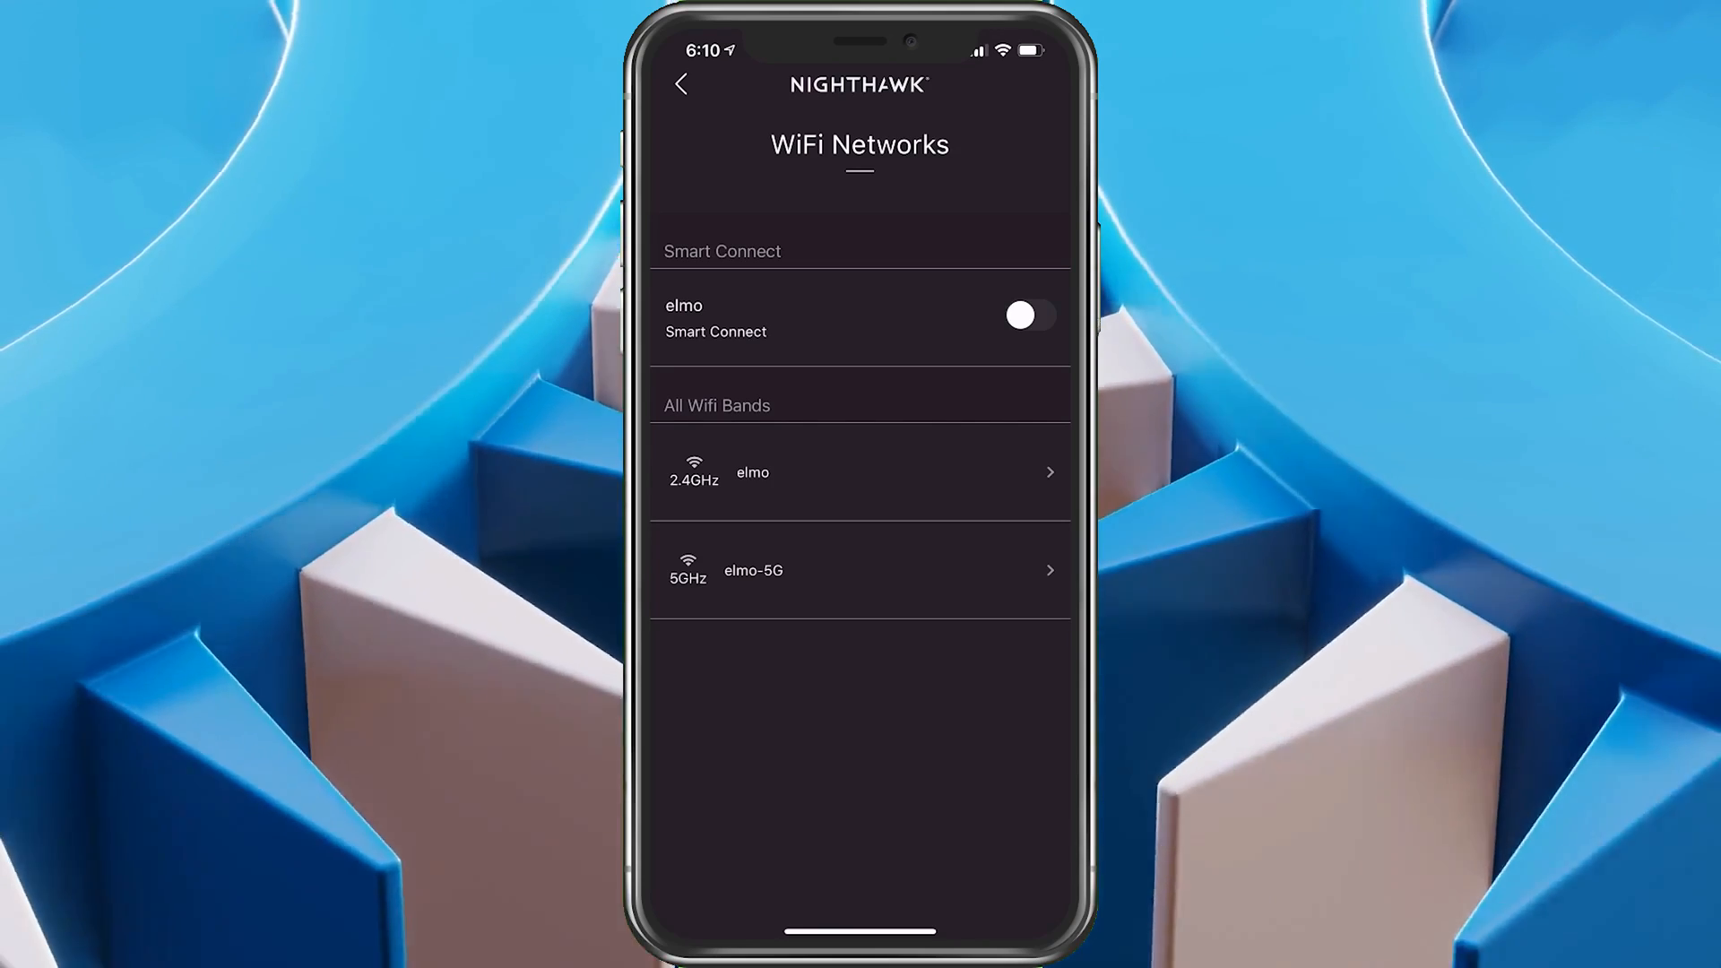
# Change the elmo 2.4GHz band's Security Method to WPA2-PSK and save the change.
pyautogui.click(860, 472)
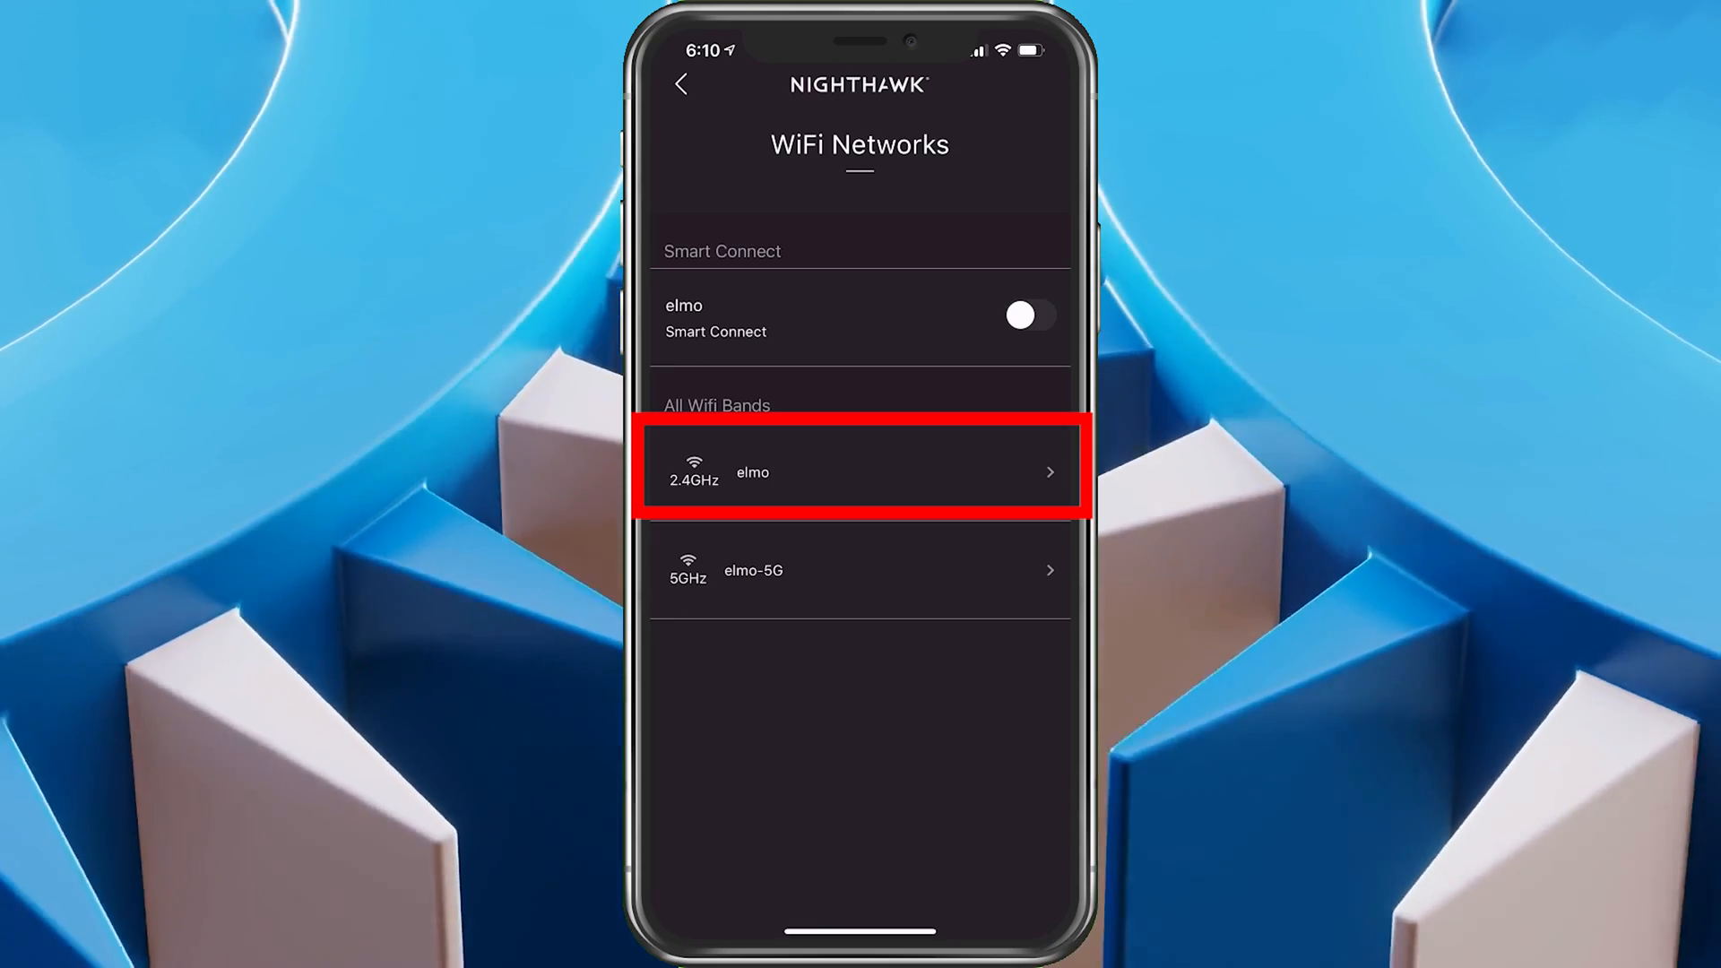
pyautogui.click(859, 473)
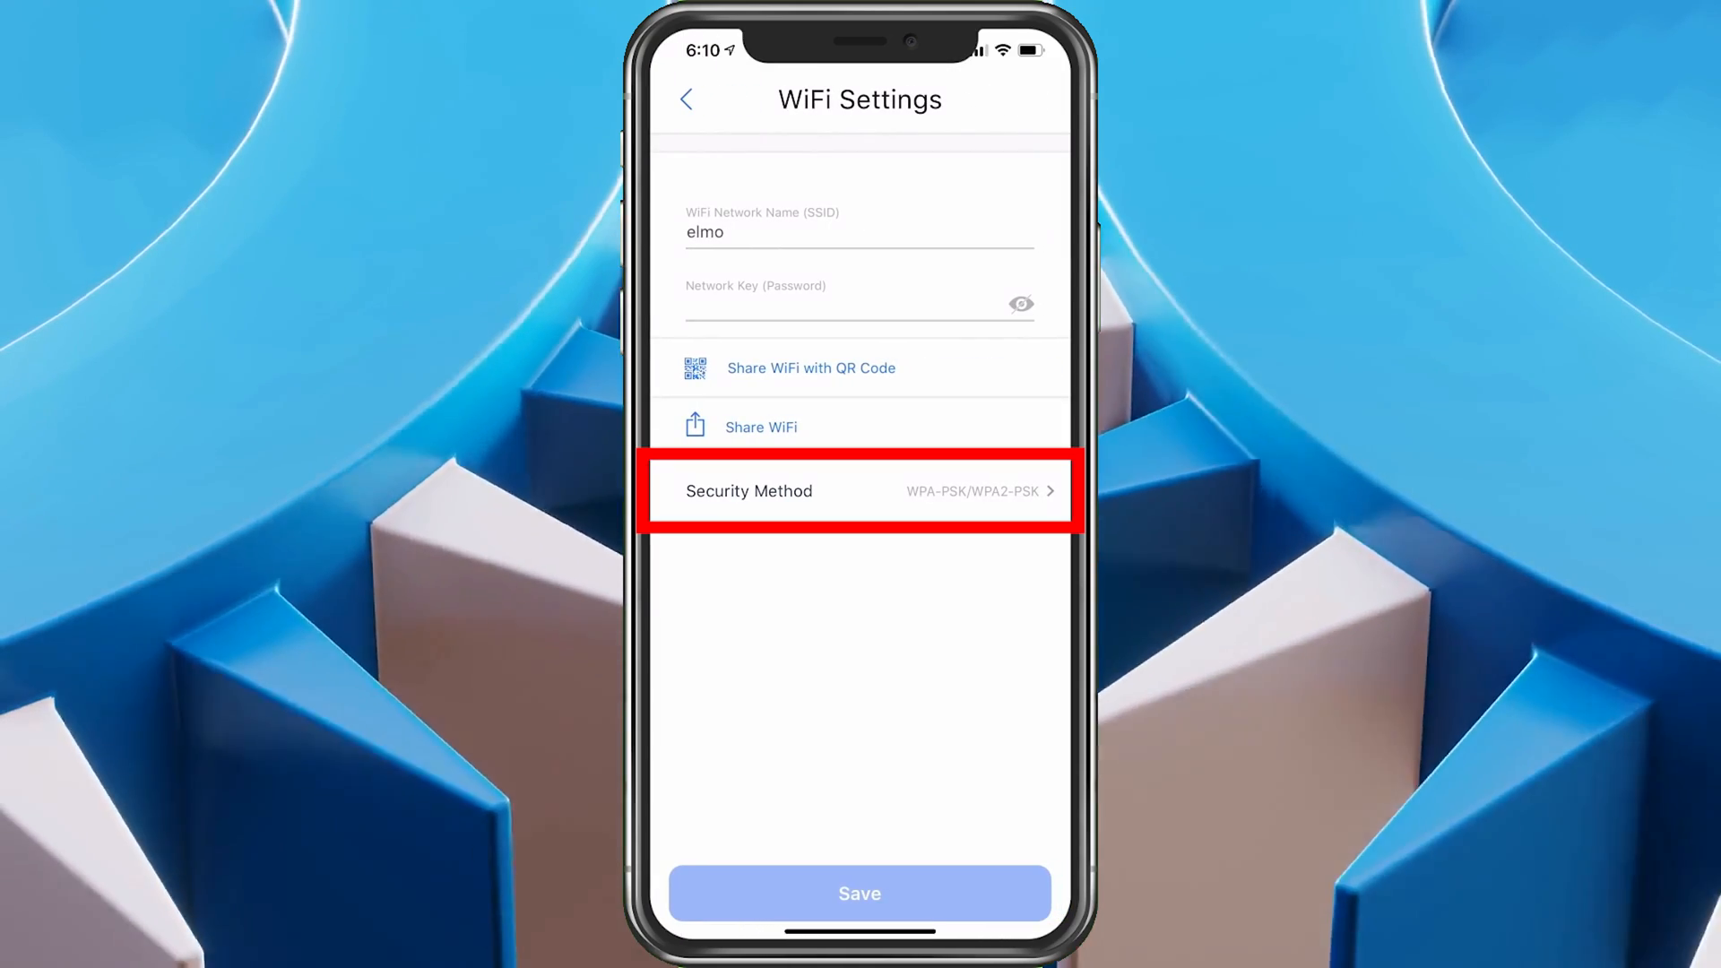
pyautogui.click(858, 492)
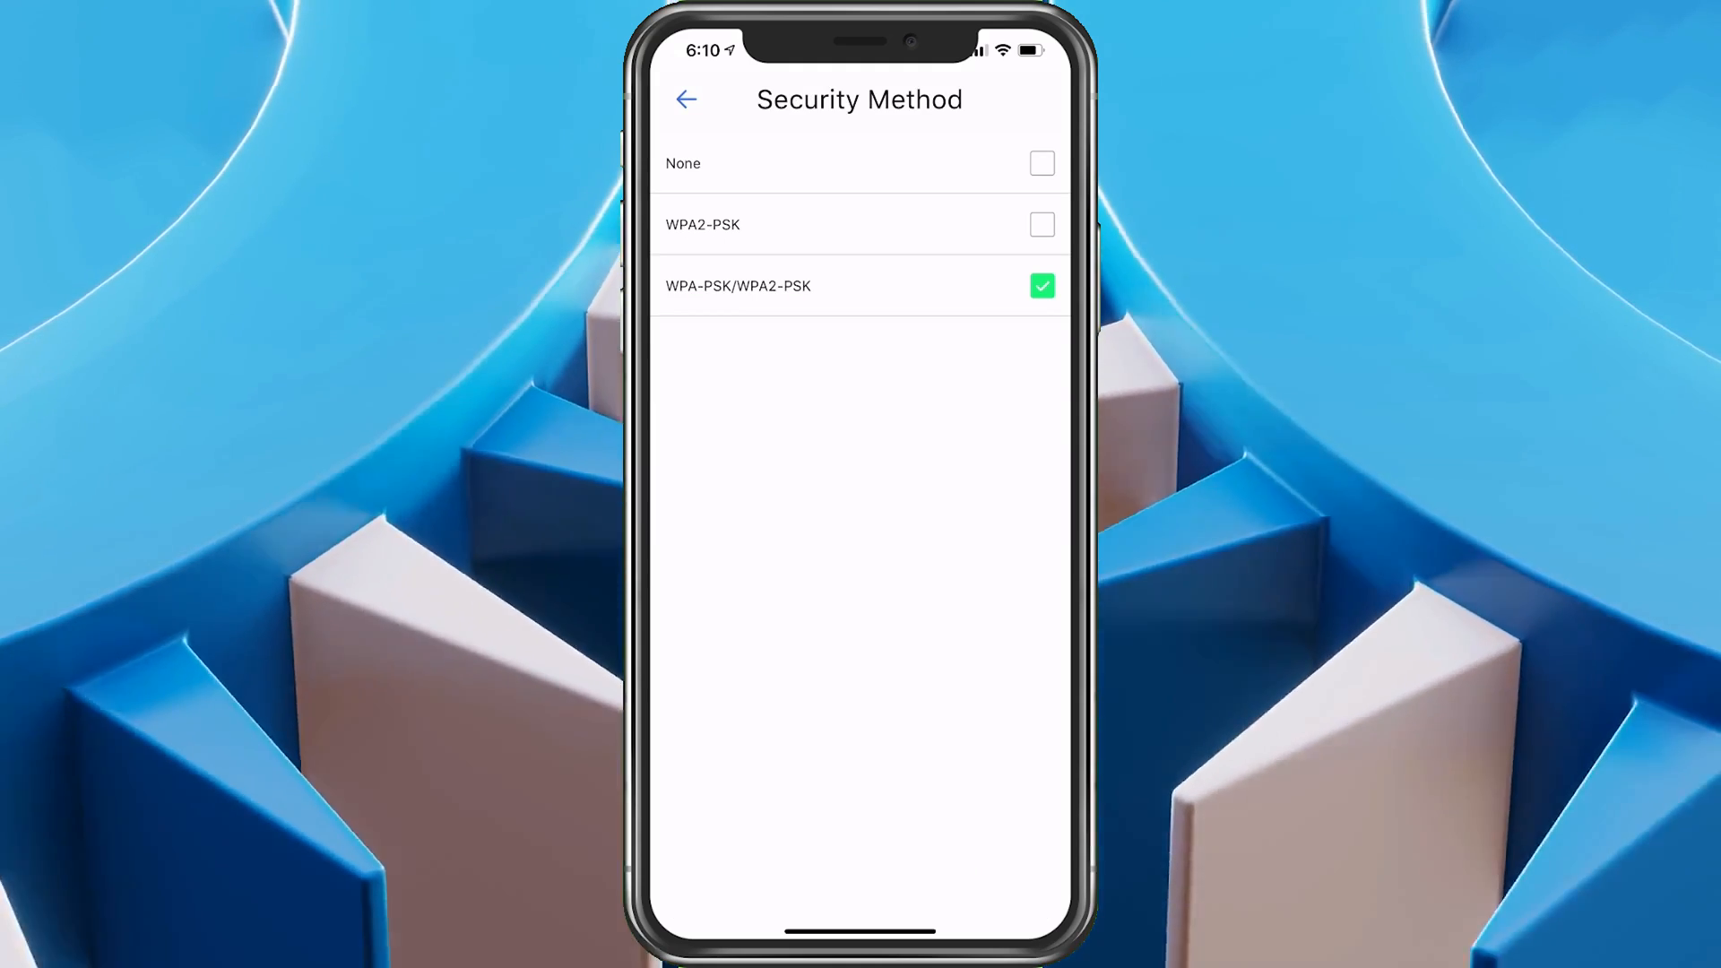
pyautogui.click(858, 224)
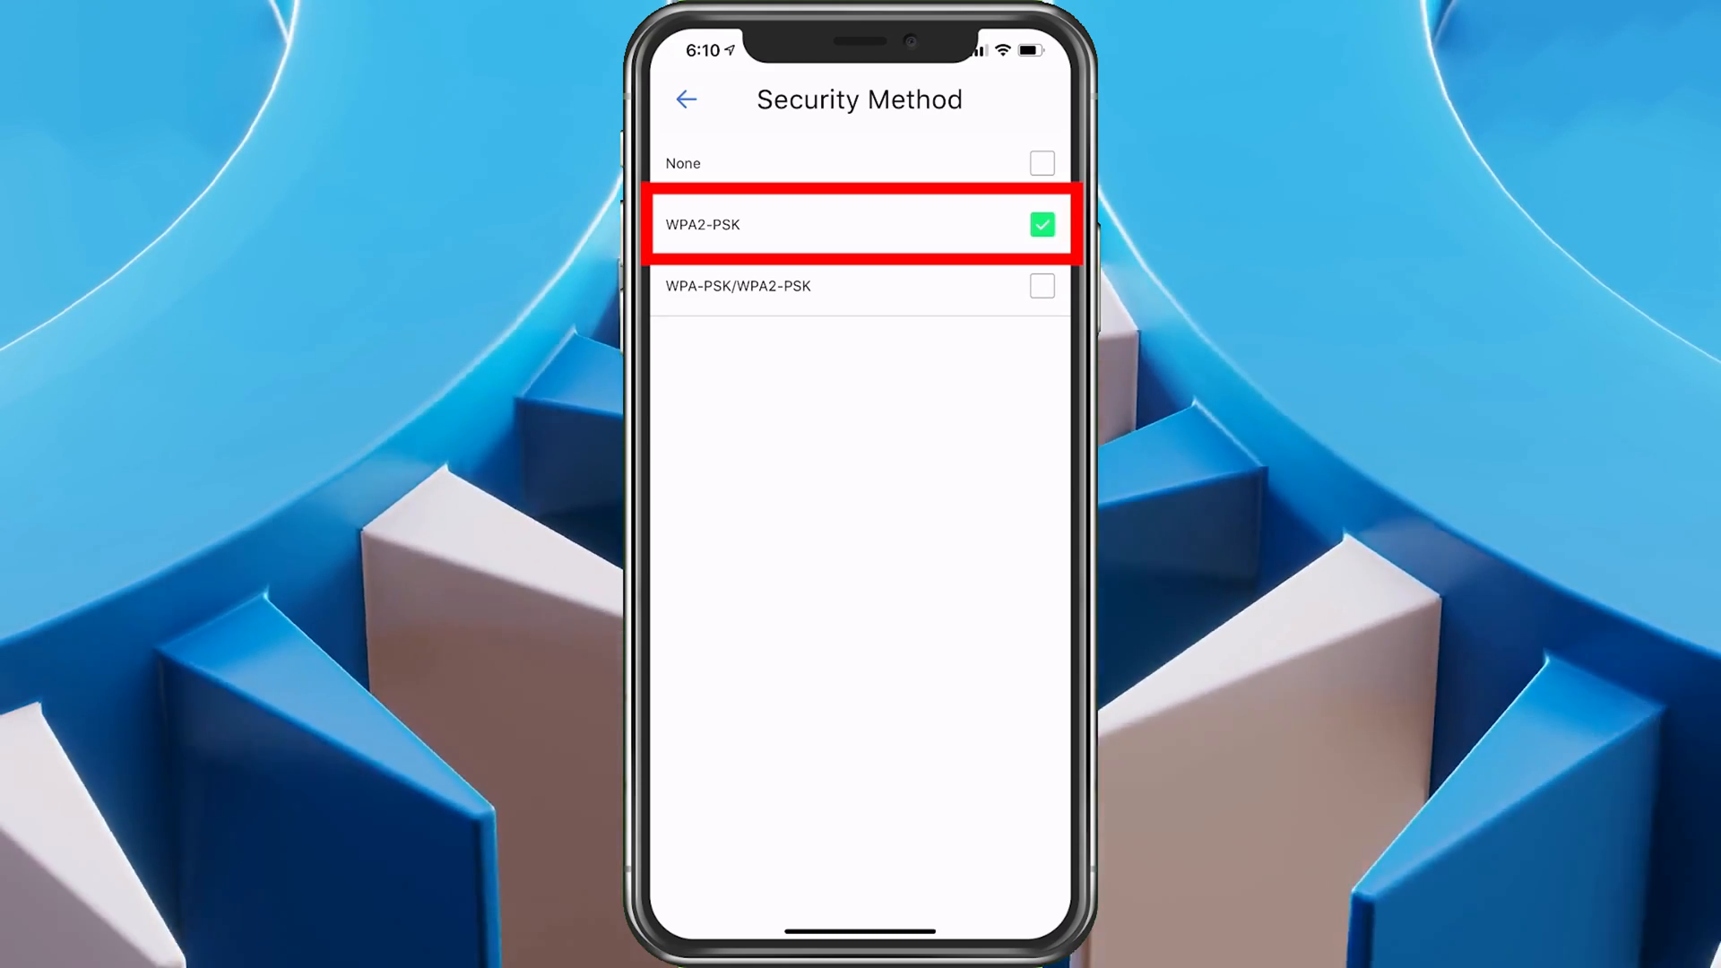
pyautogui.click(686, 99)
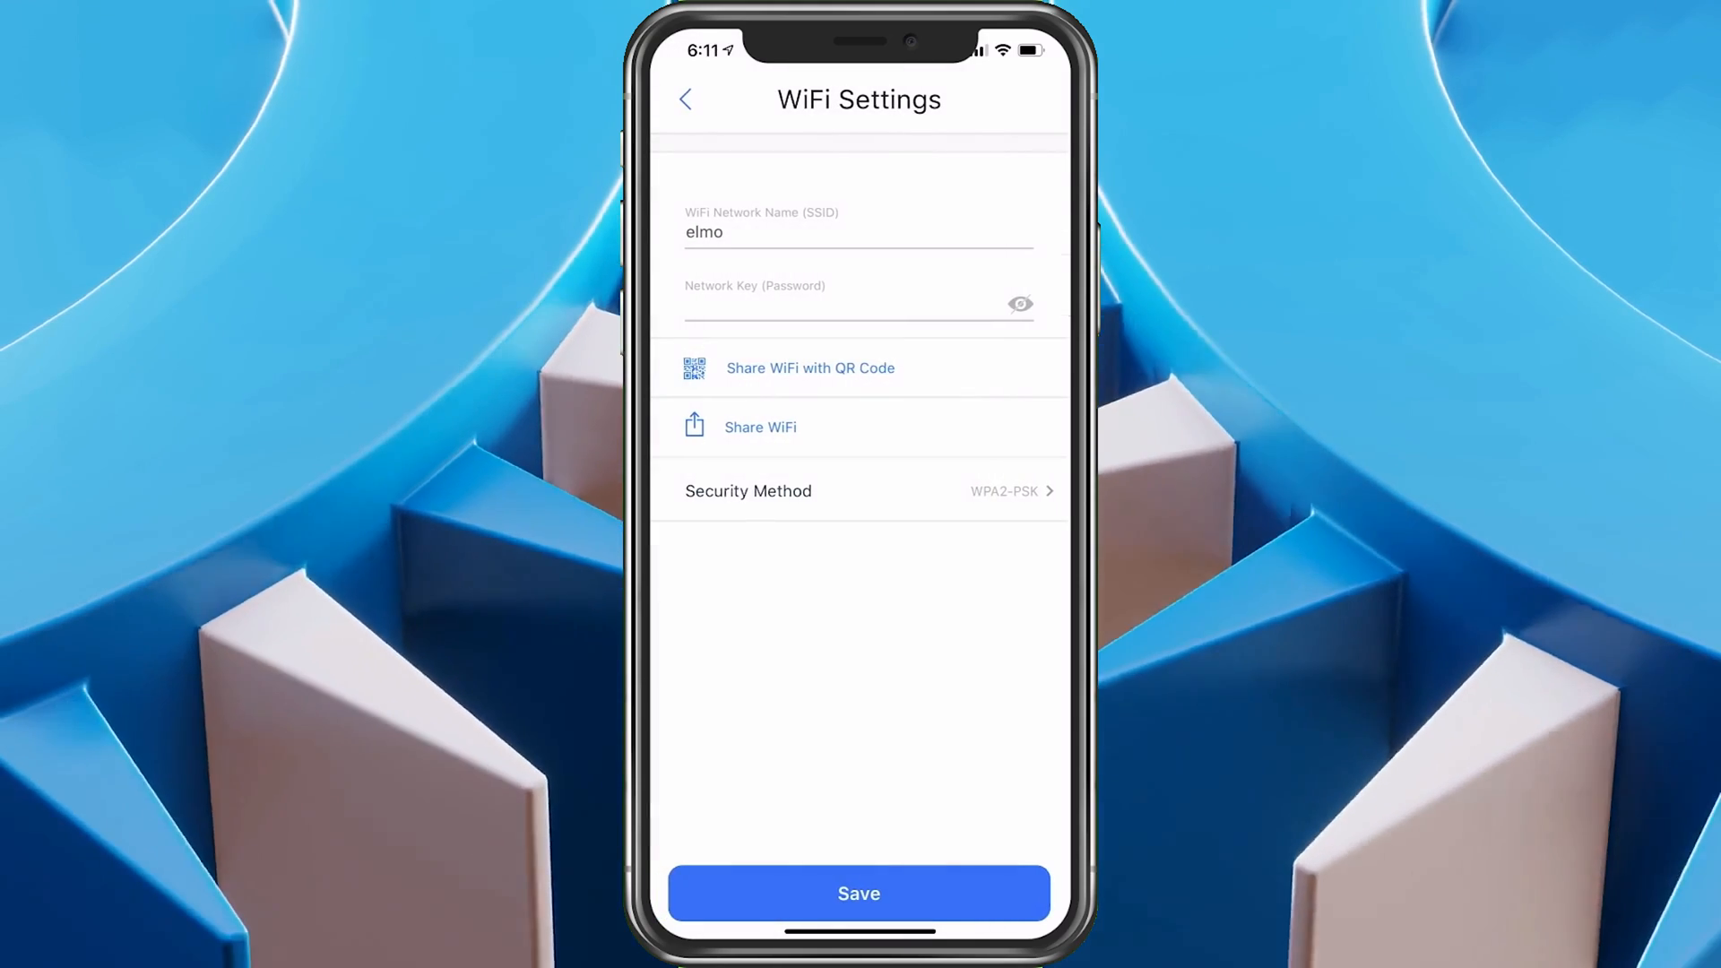
pyautogui.click(859, 893)
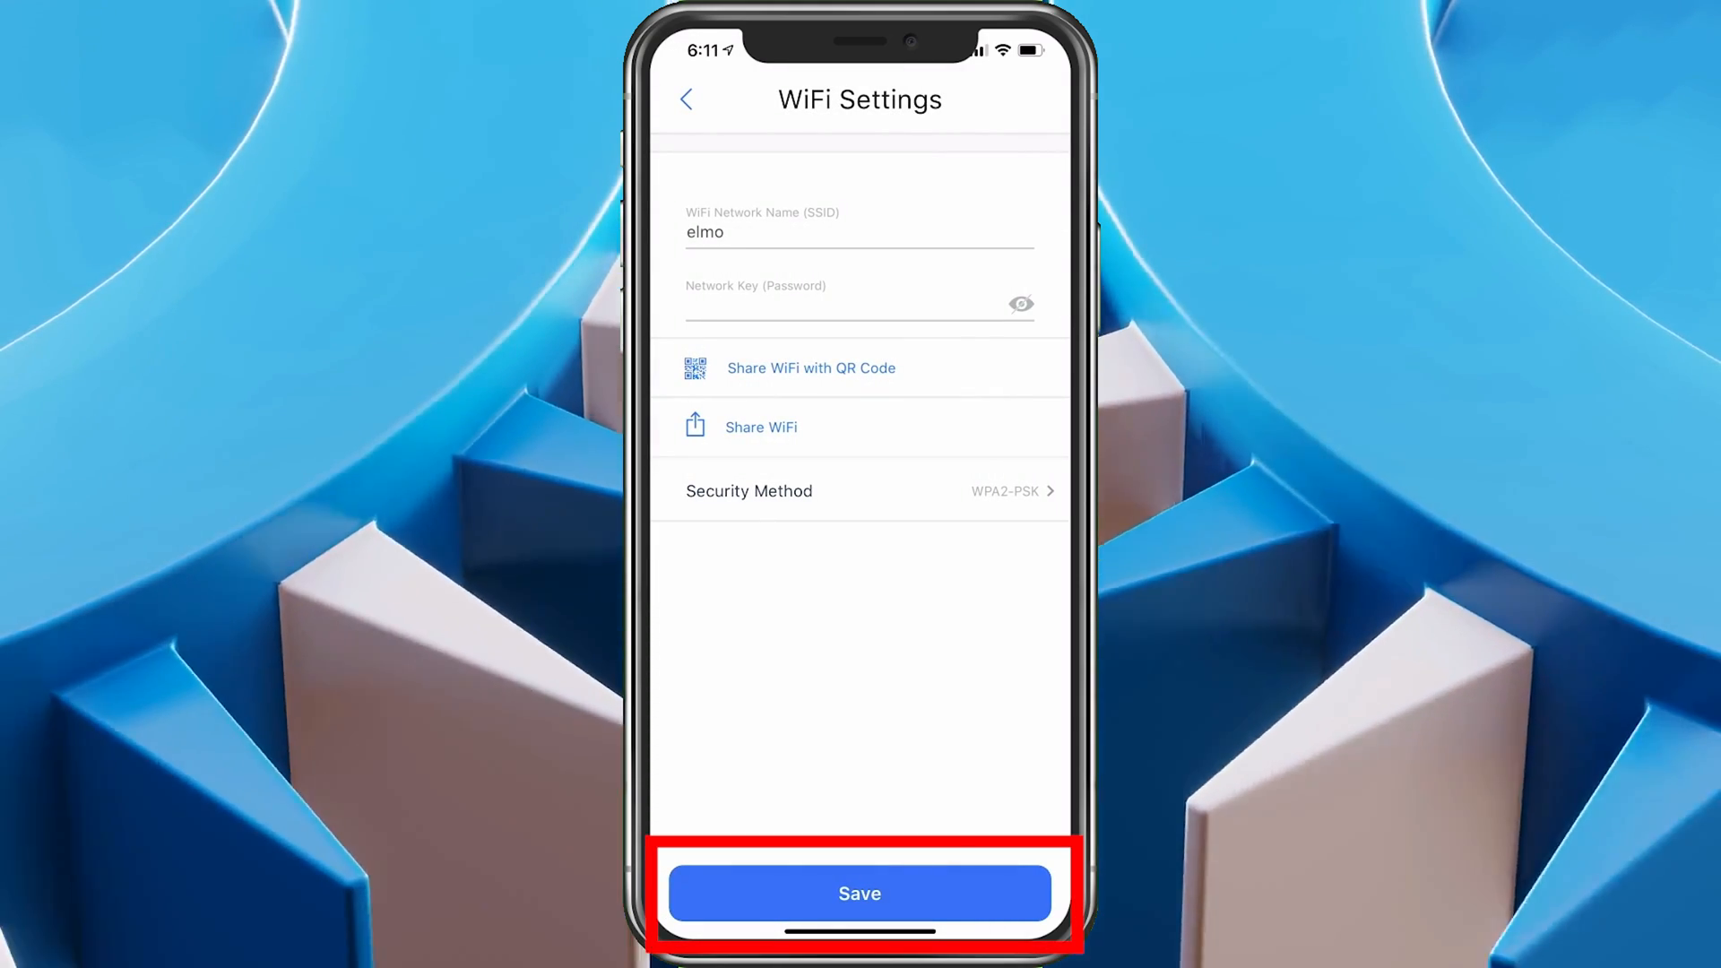
pyautogui.click(859, 894)
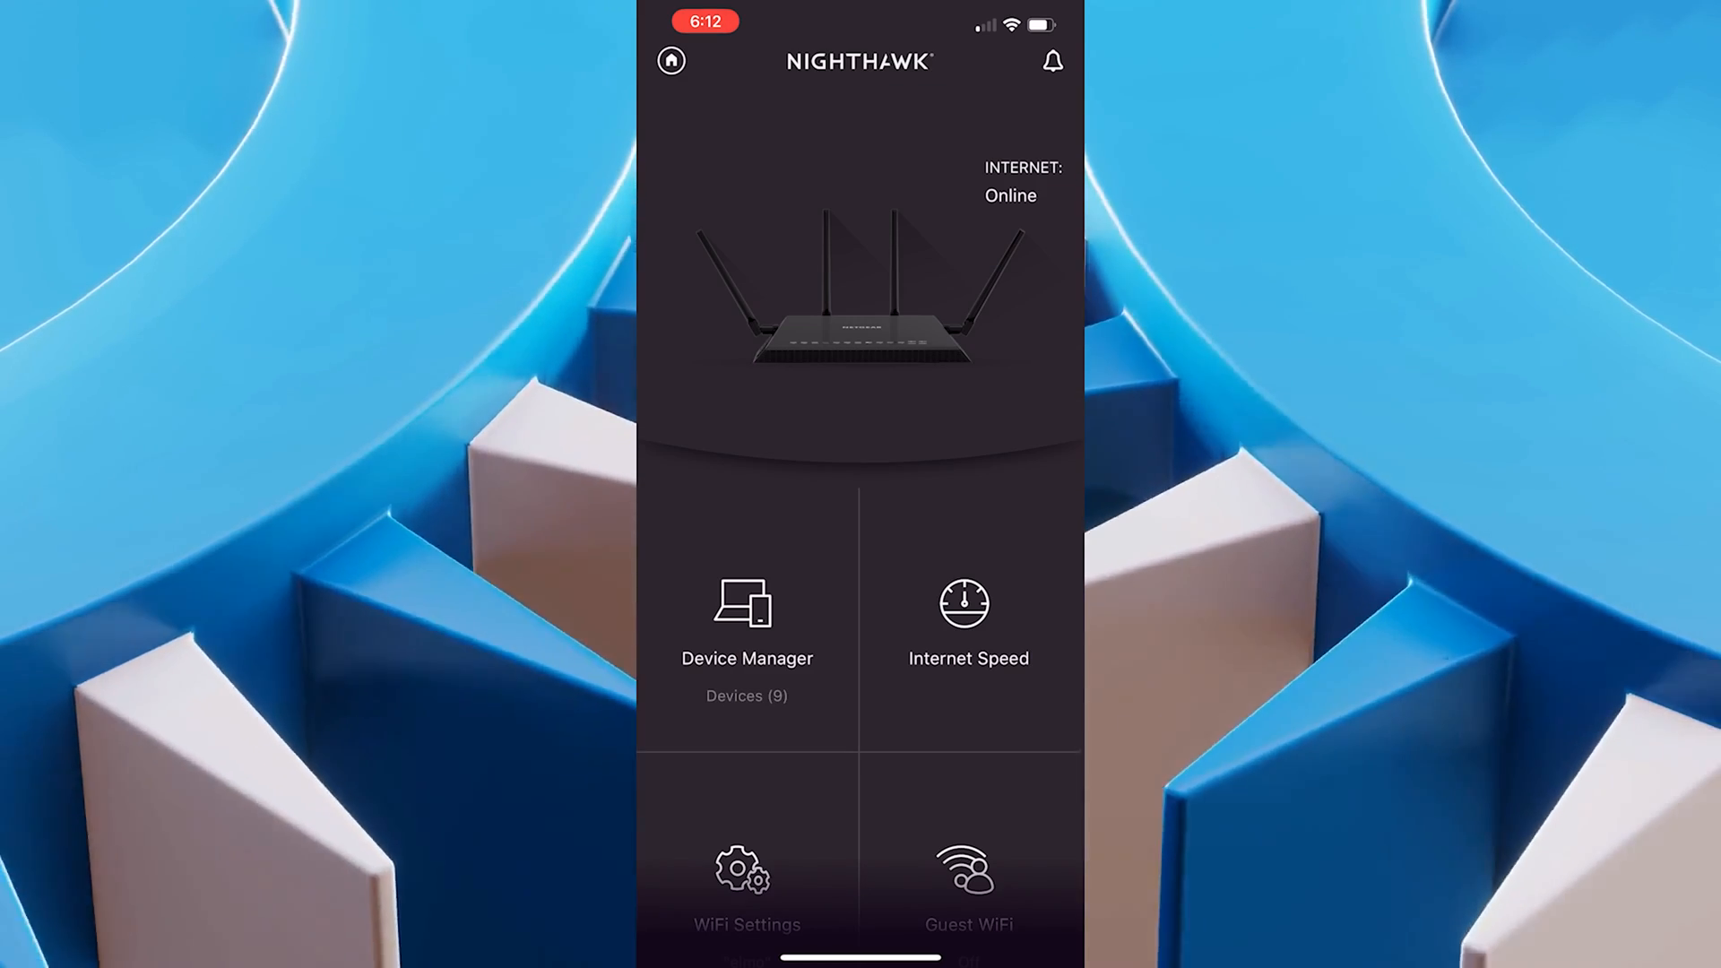
# Reopen the elmo 2.4GHz band settings to confirm WPA2-PSK, then go back to the bands list.
pyautogui.click(747, 881)
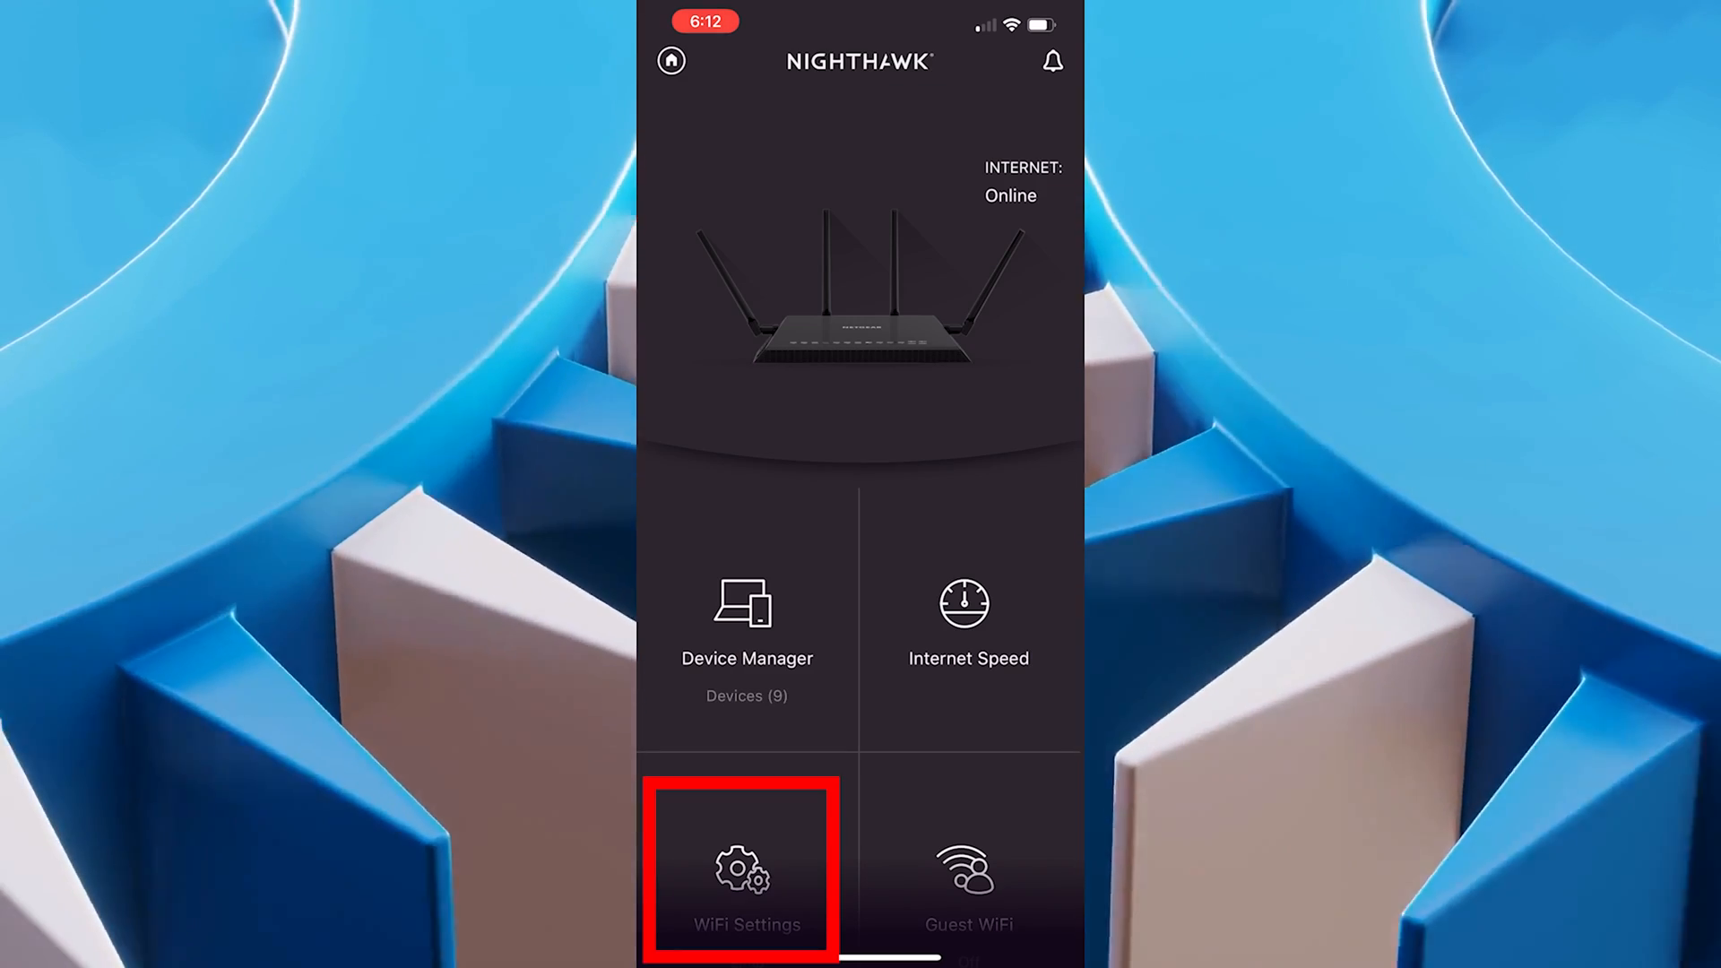
pyautogui.click(746, 876)
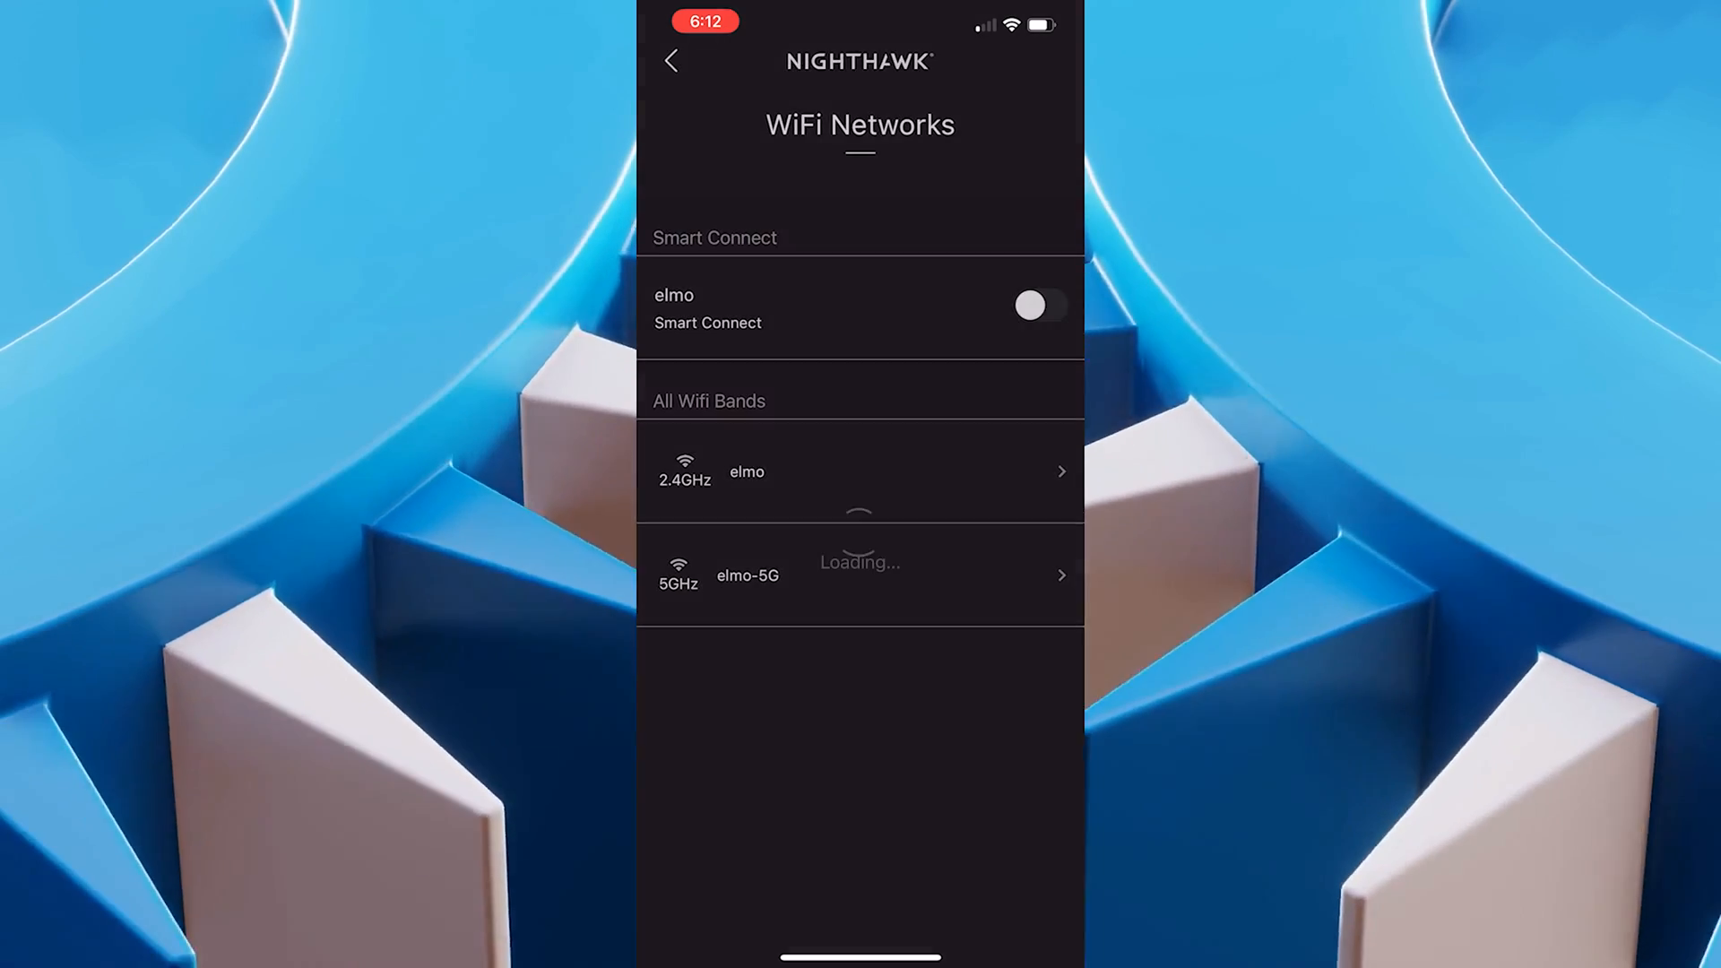
pyautogui.click(858, 471)
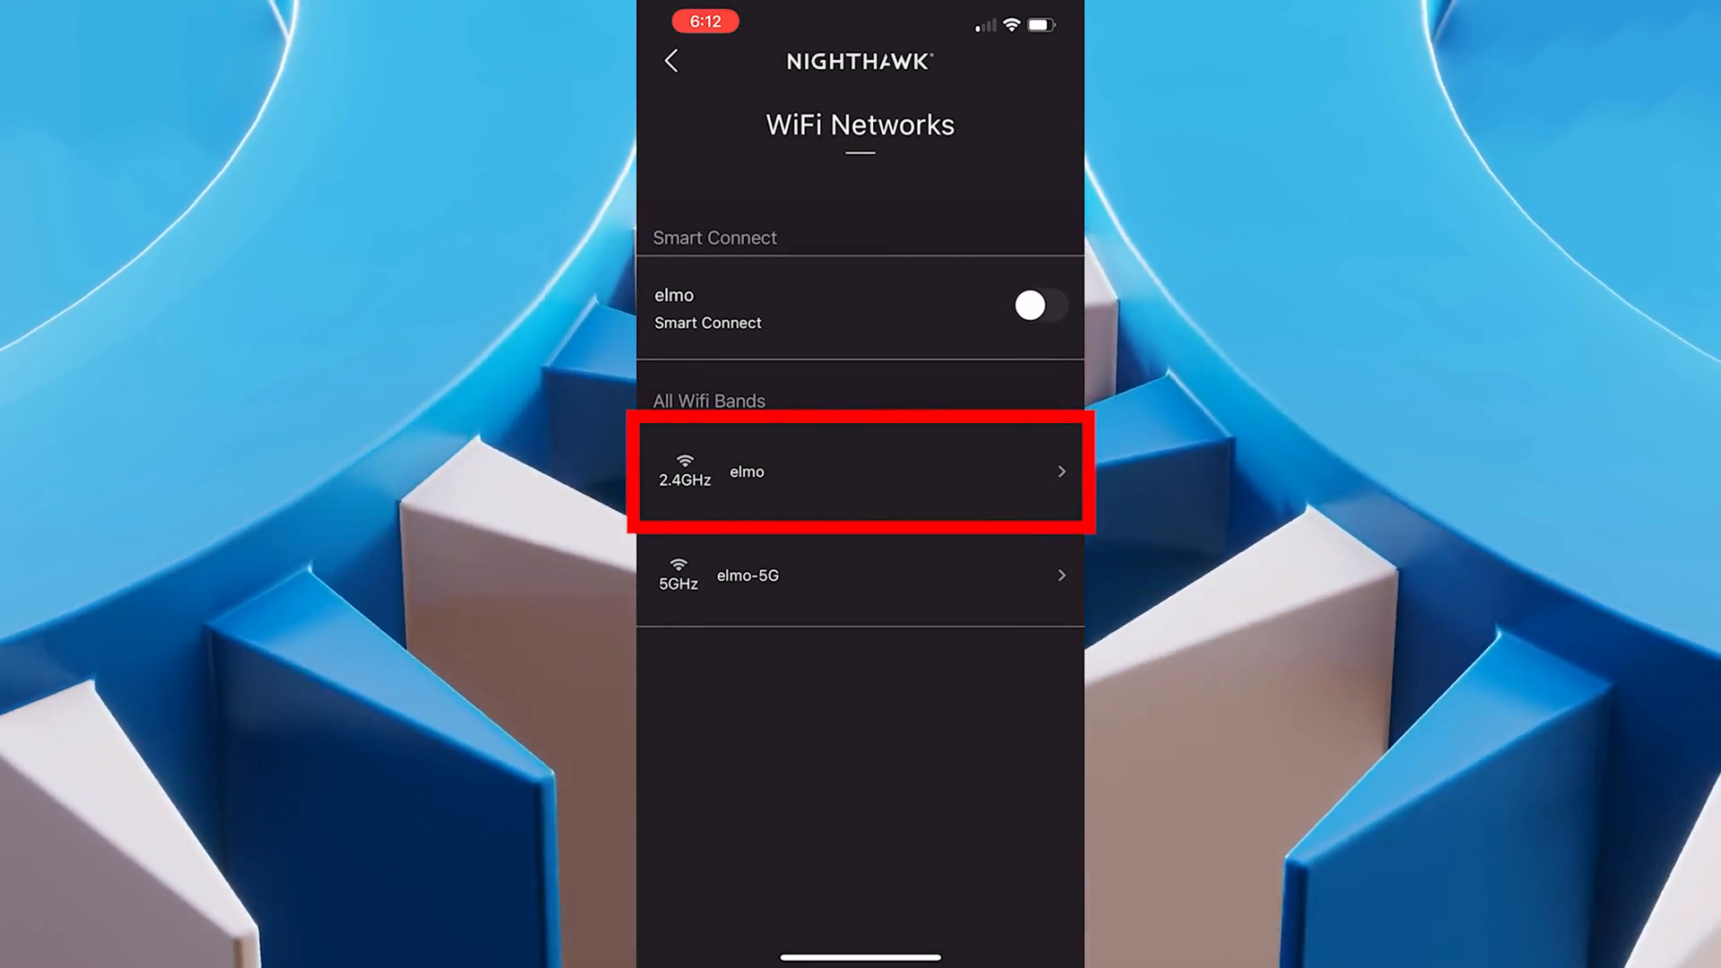
pyautogui.click(859, 472)
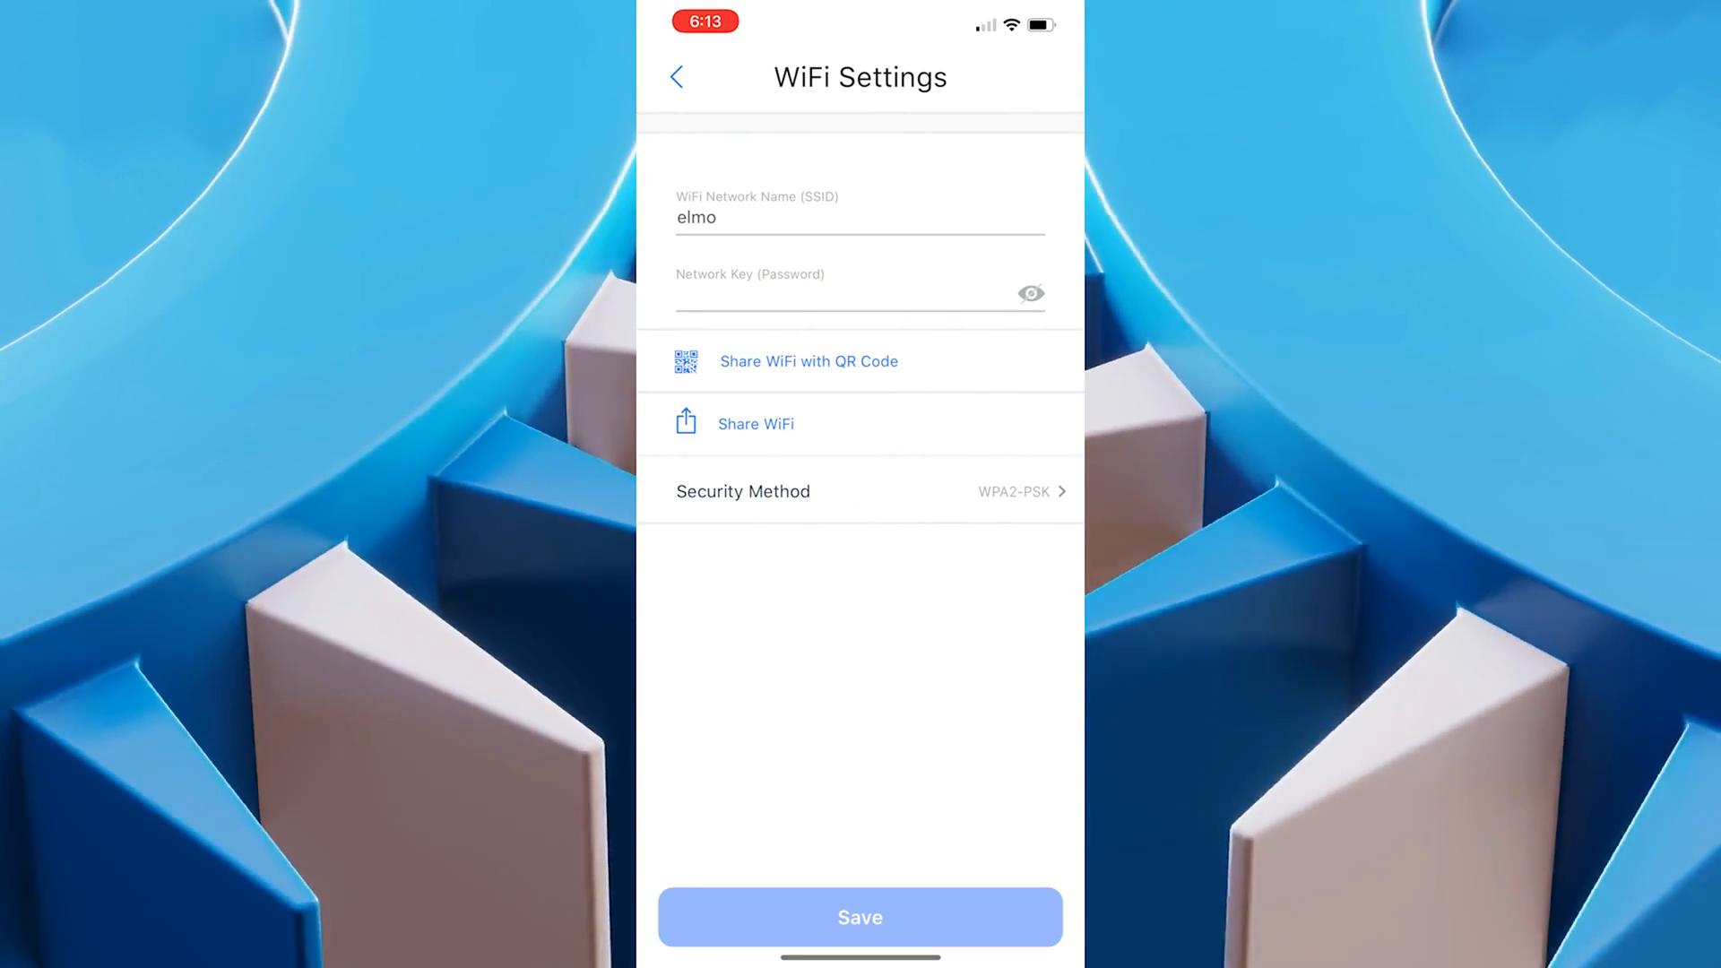
pyautogui.click(1015, 491)
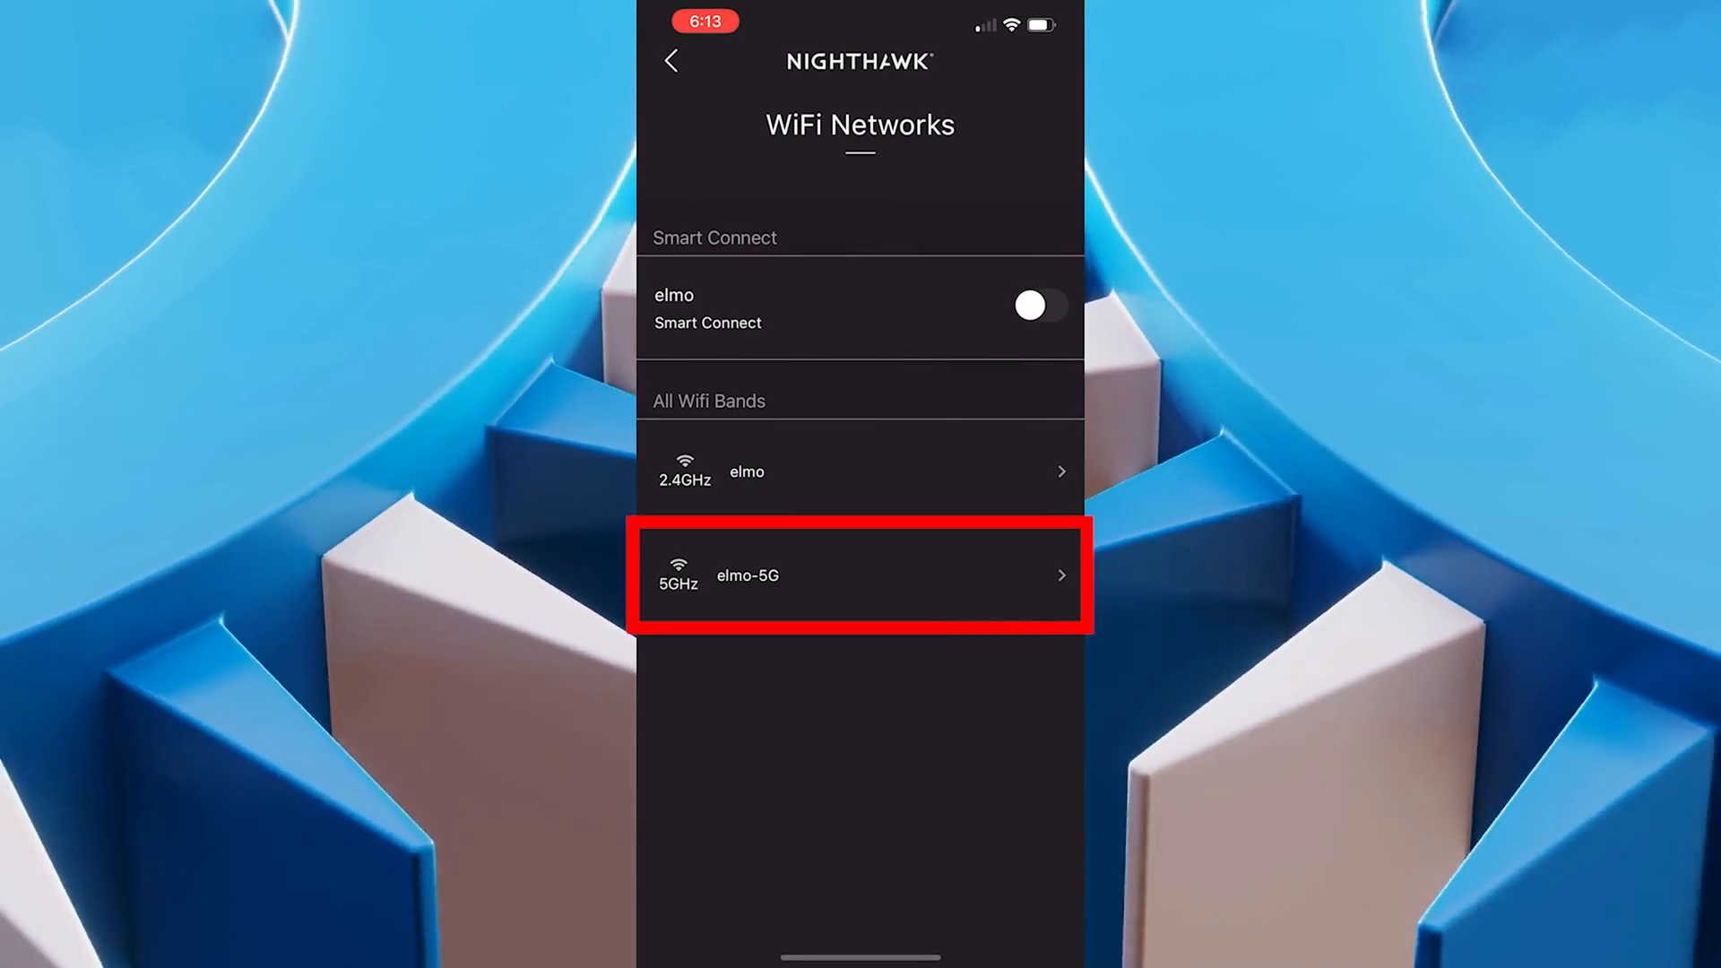
# Change the elmo-5G 5GHz band's Security Method to WPA2-PSK and save it.
pyautogui.click(858, 575)
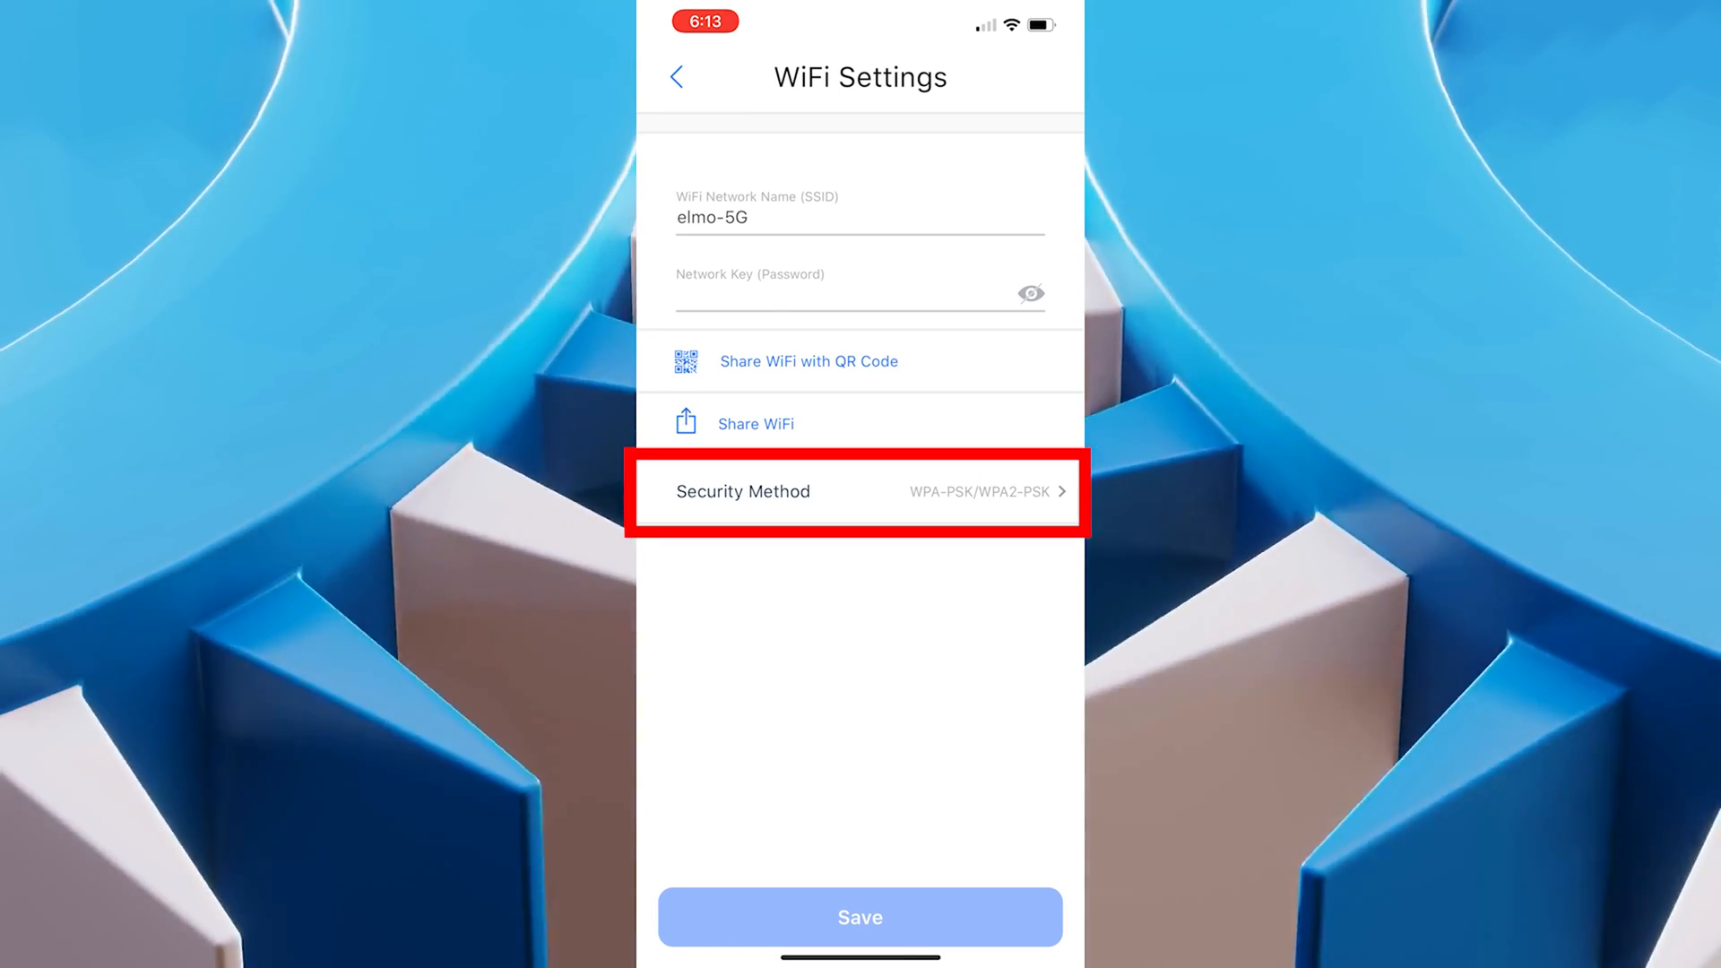
pyautogui.click(859, 492)
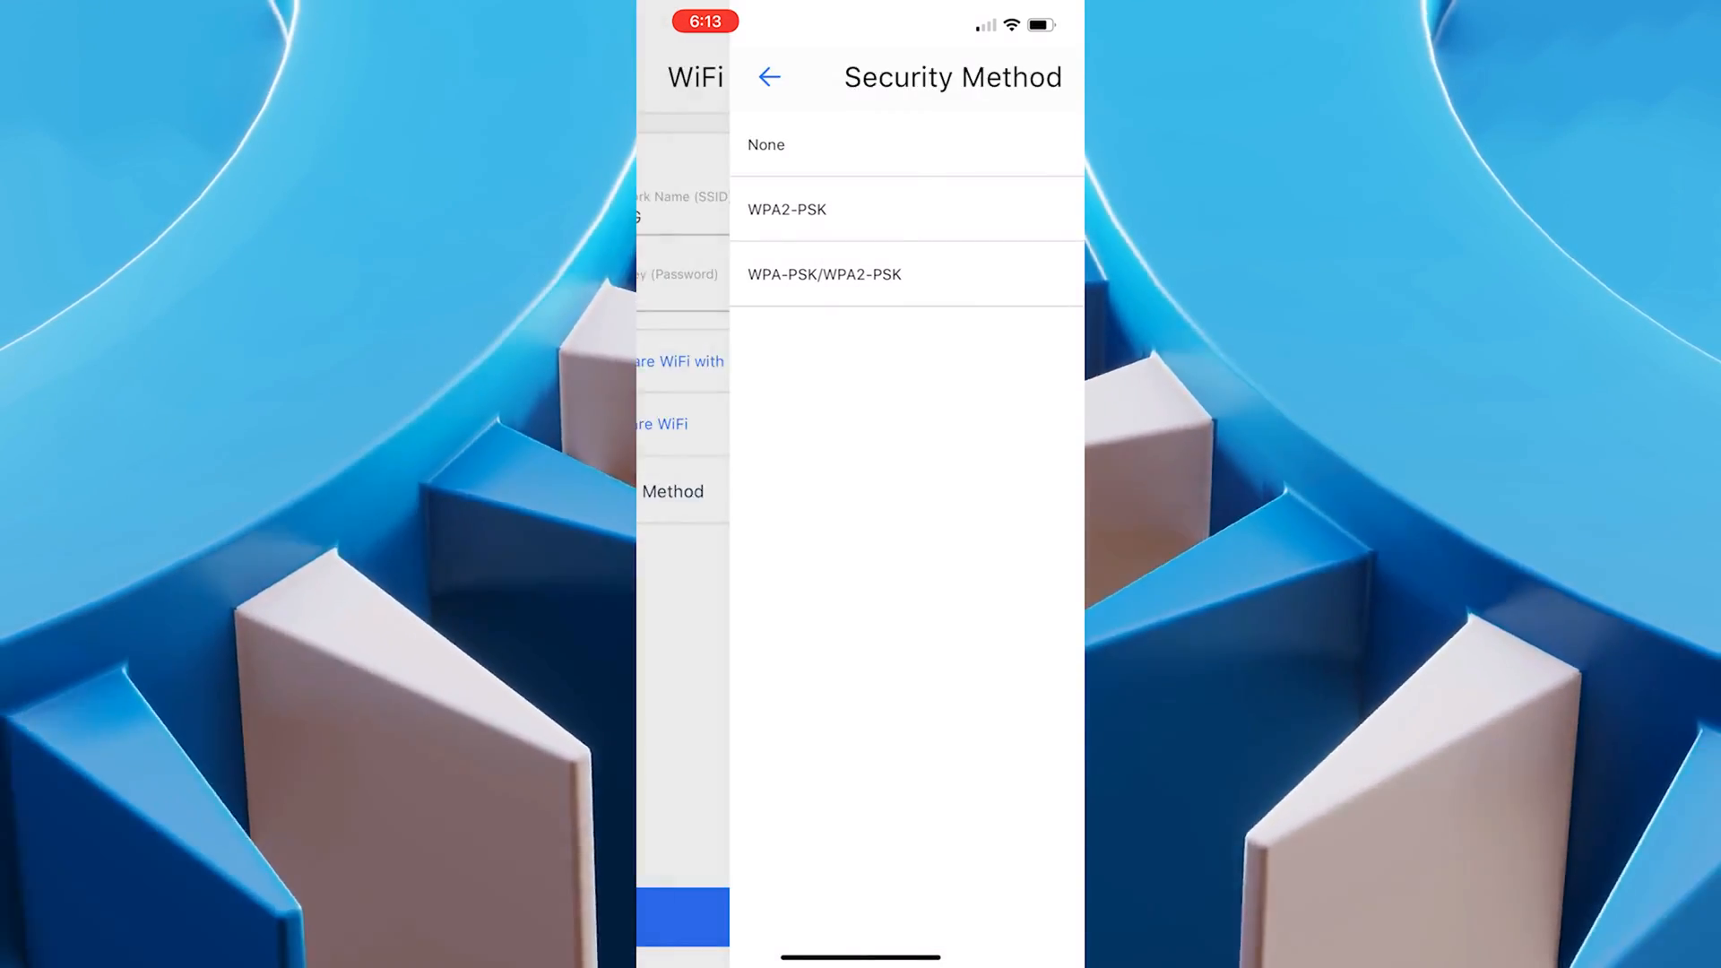
pyautogui.click(788, 208)
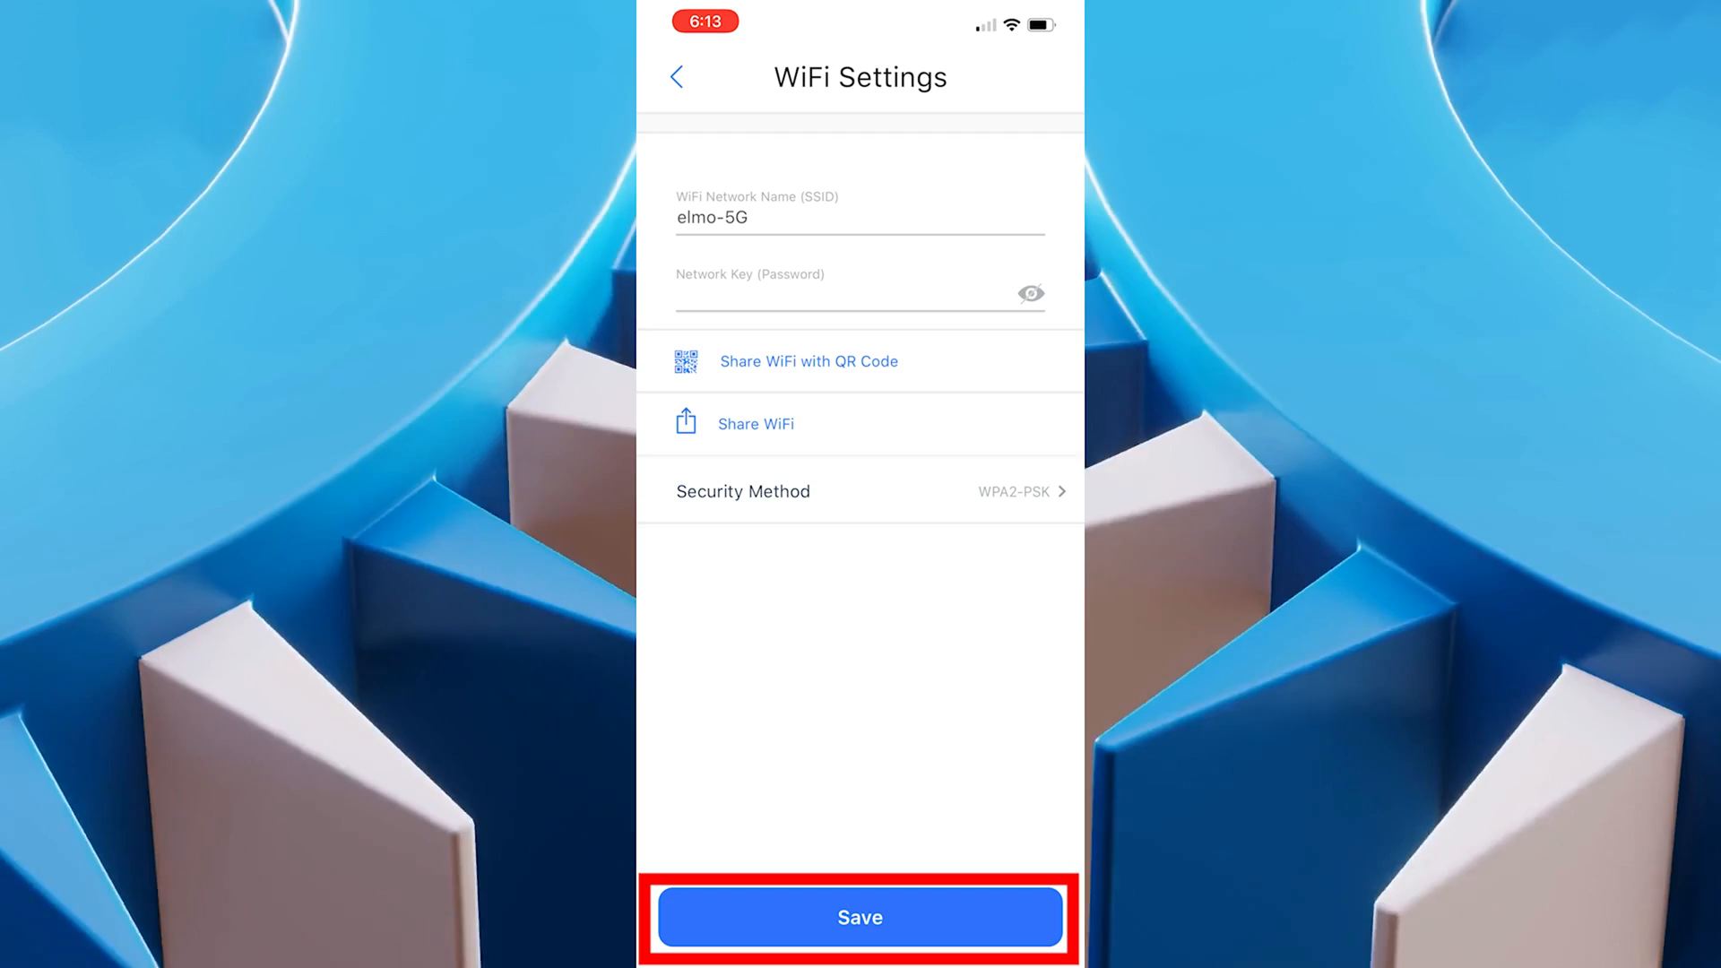
pyautogui.click(858, 942)
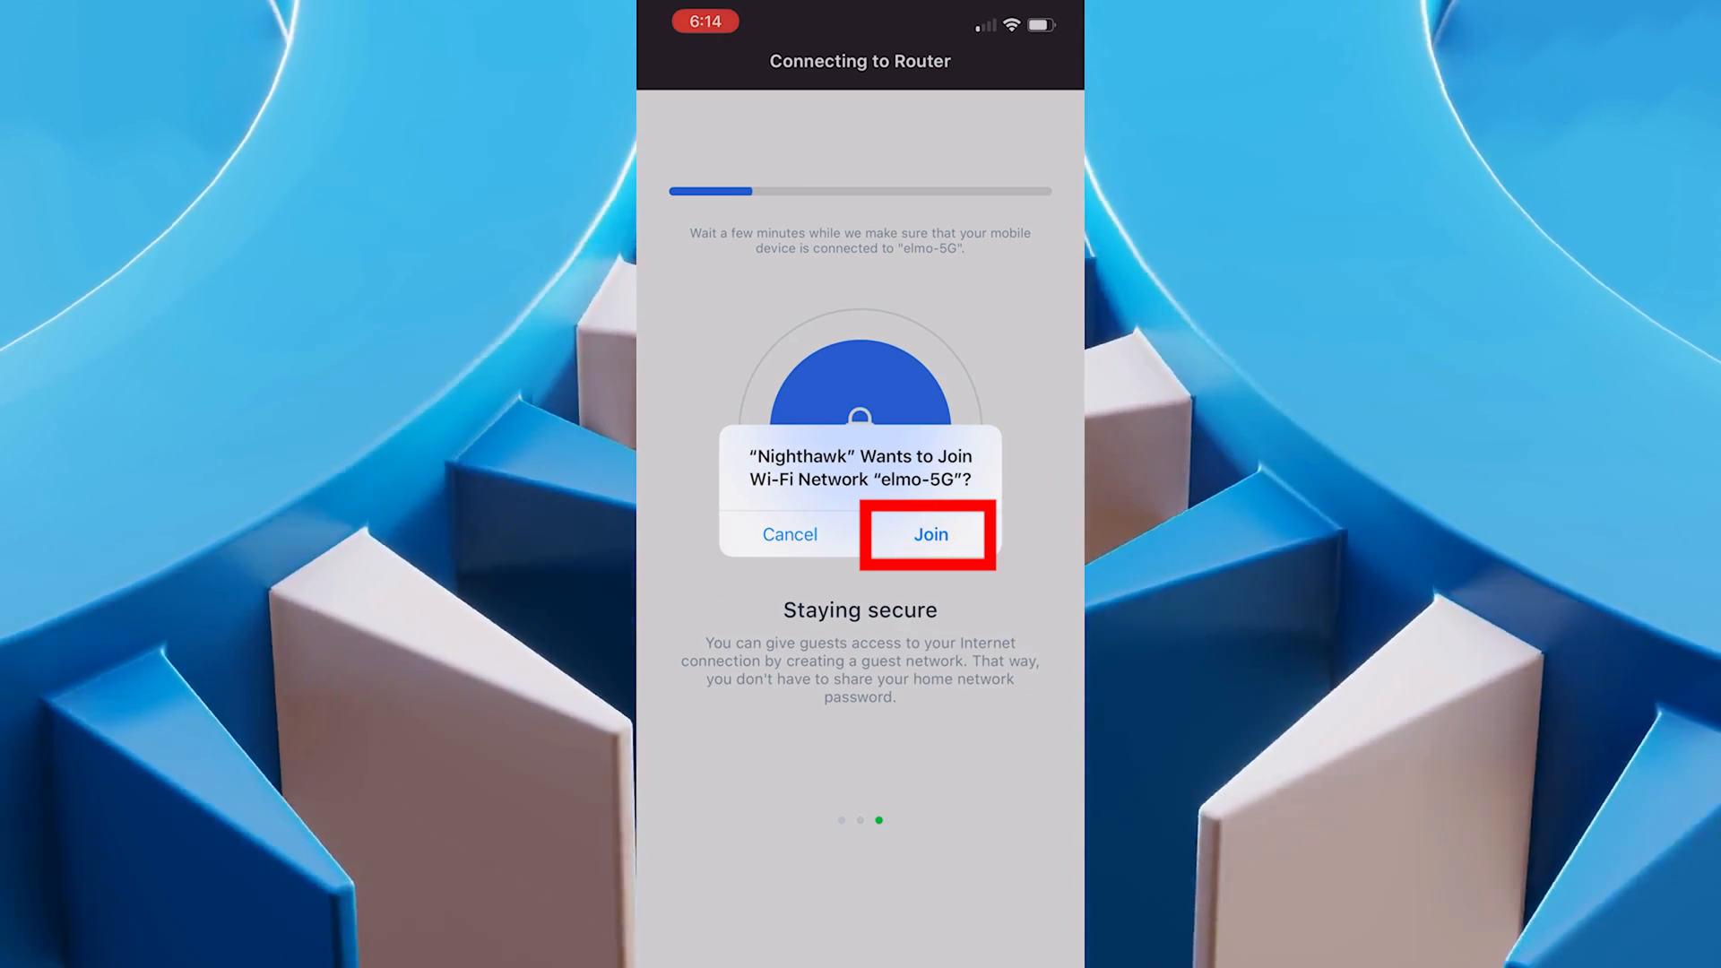
# Join elmo-5G, review the 5GHz band settings, and return to the dashboard.
pyautogui.click(930, 534)
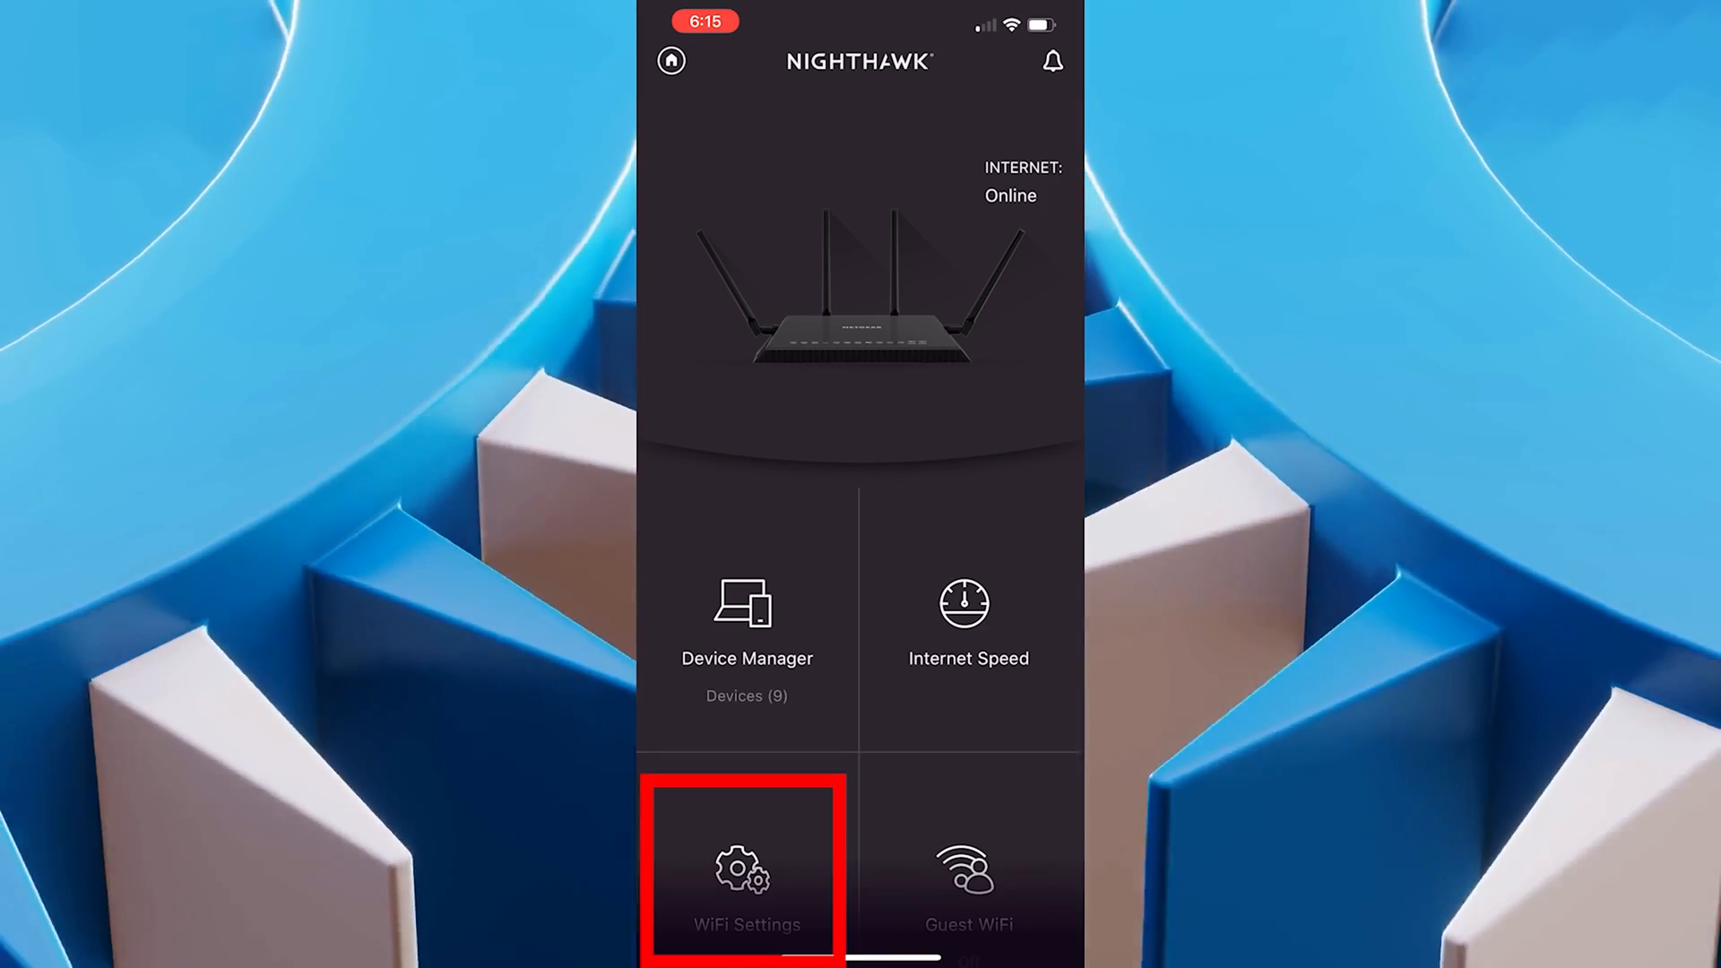
pyautogui.click(742, 874)
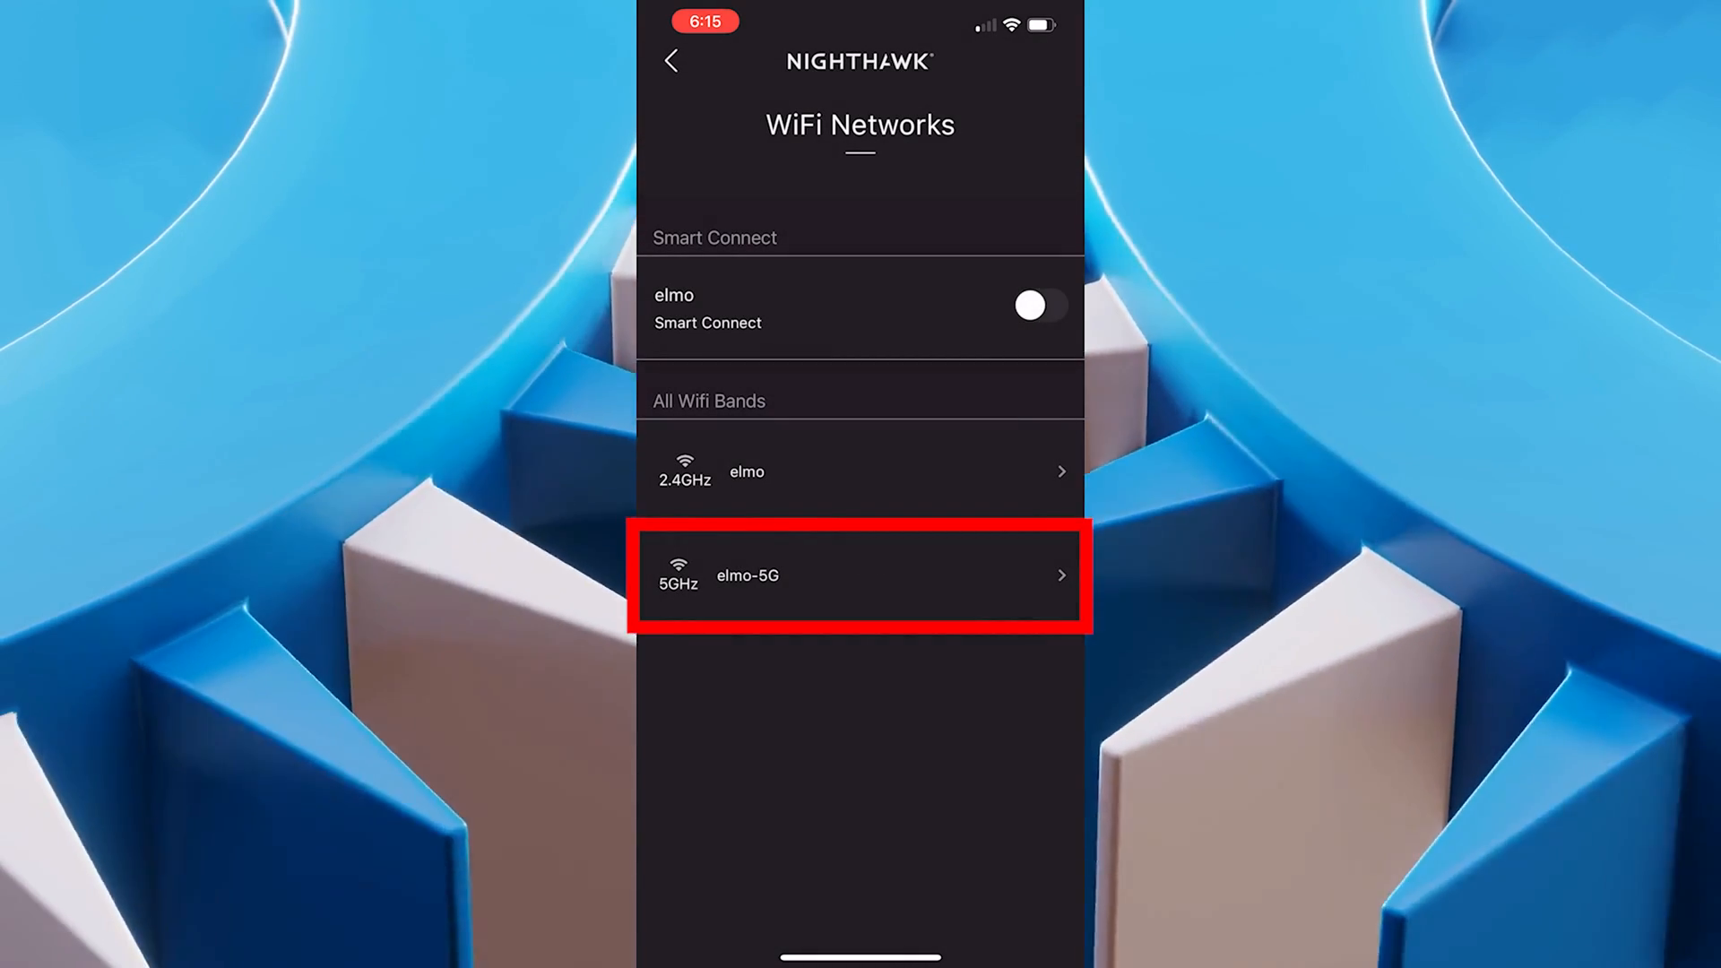
pyautogui.click(858, 575)
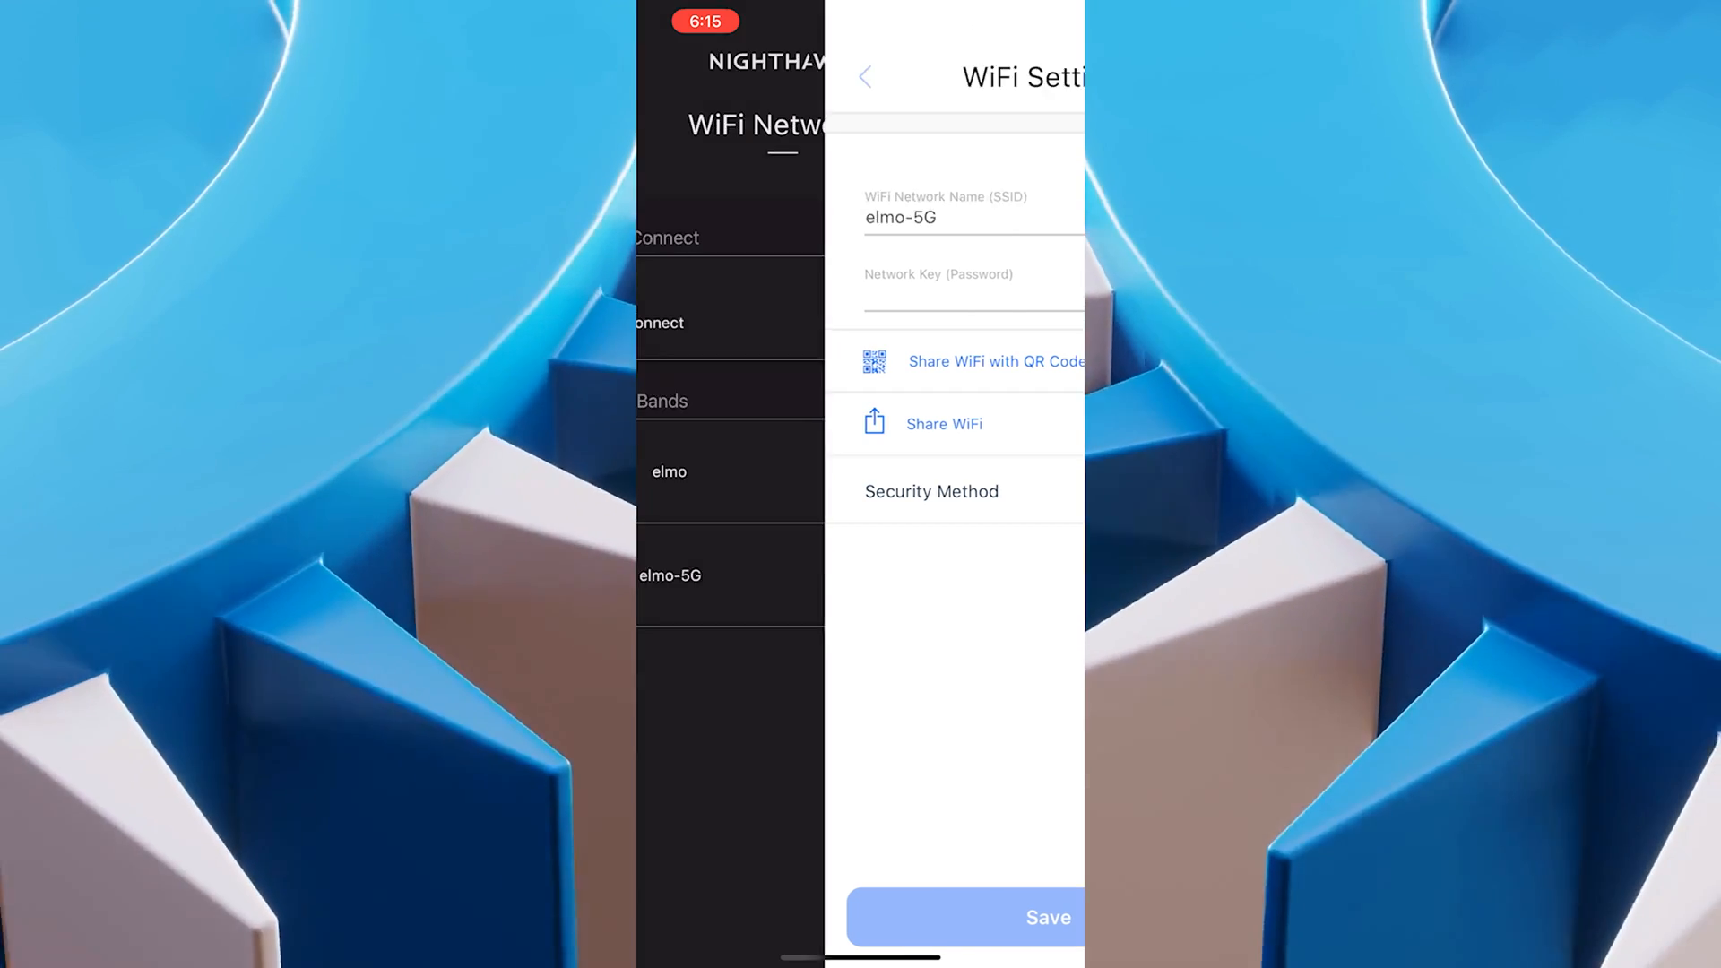
pyautogui.click(866, 77)
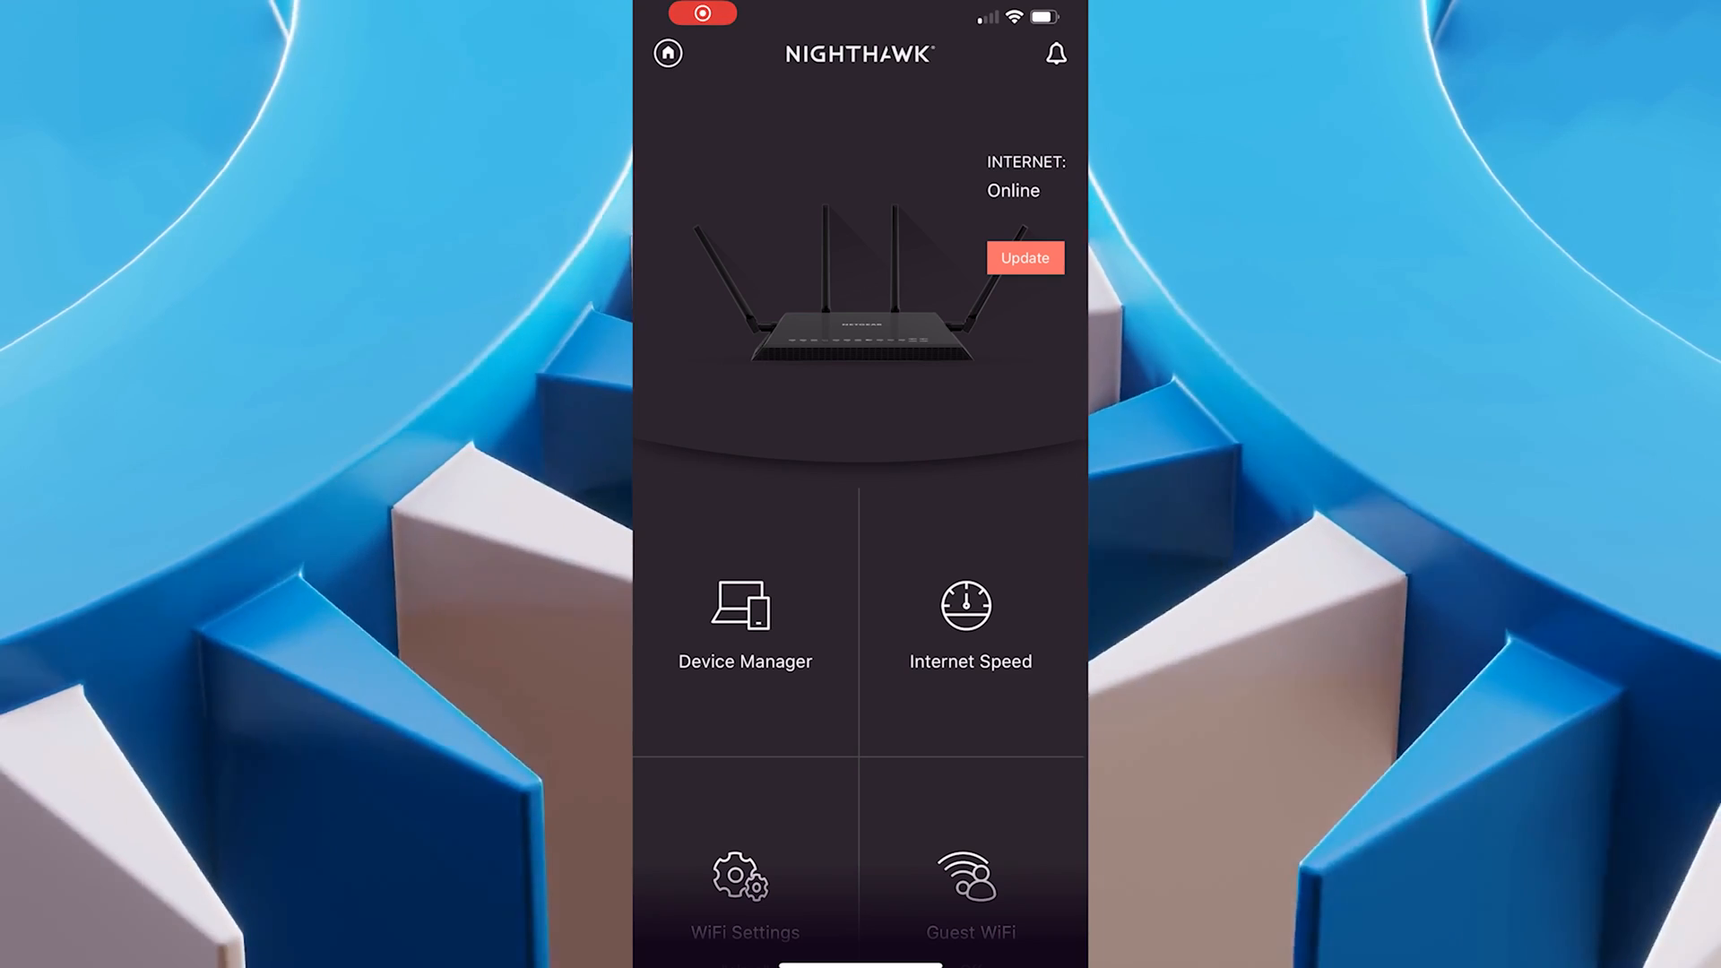
# Install firmware 1.0.2.82 from the Update badge and dismiss the success screens.
pyautogui.click(1024, 258)
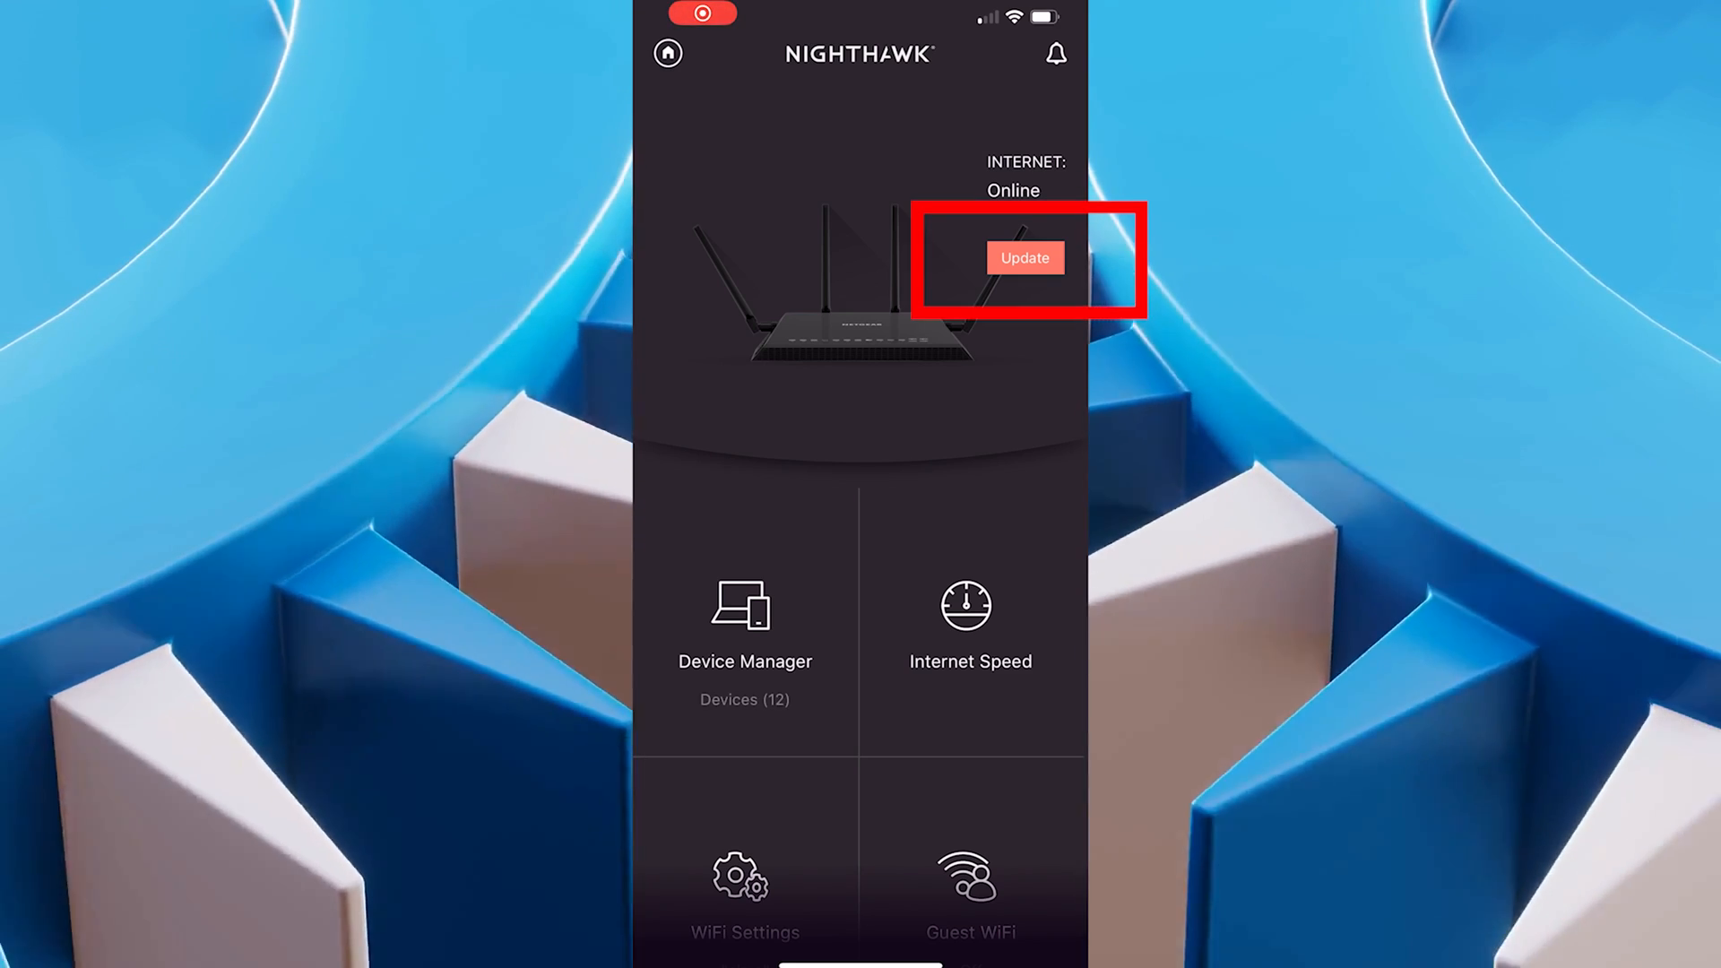
pyautogui.click(1024, 259)
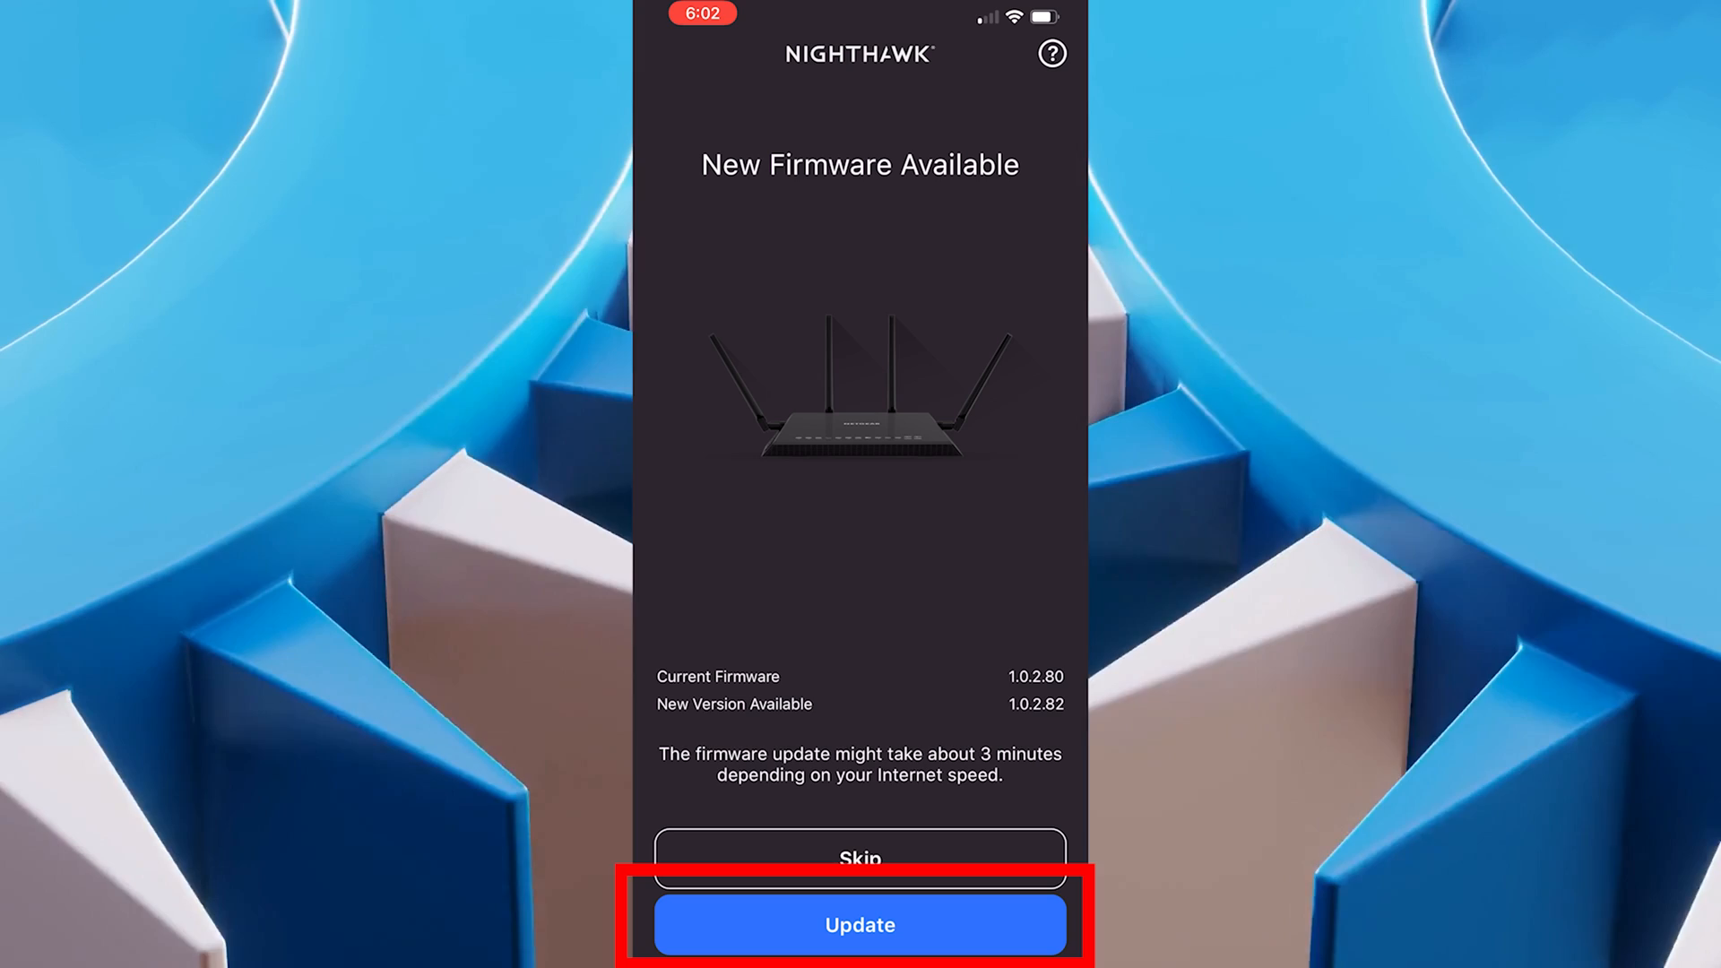
pyautogui.click(859, 924)
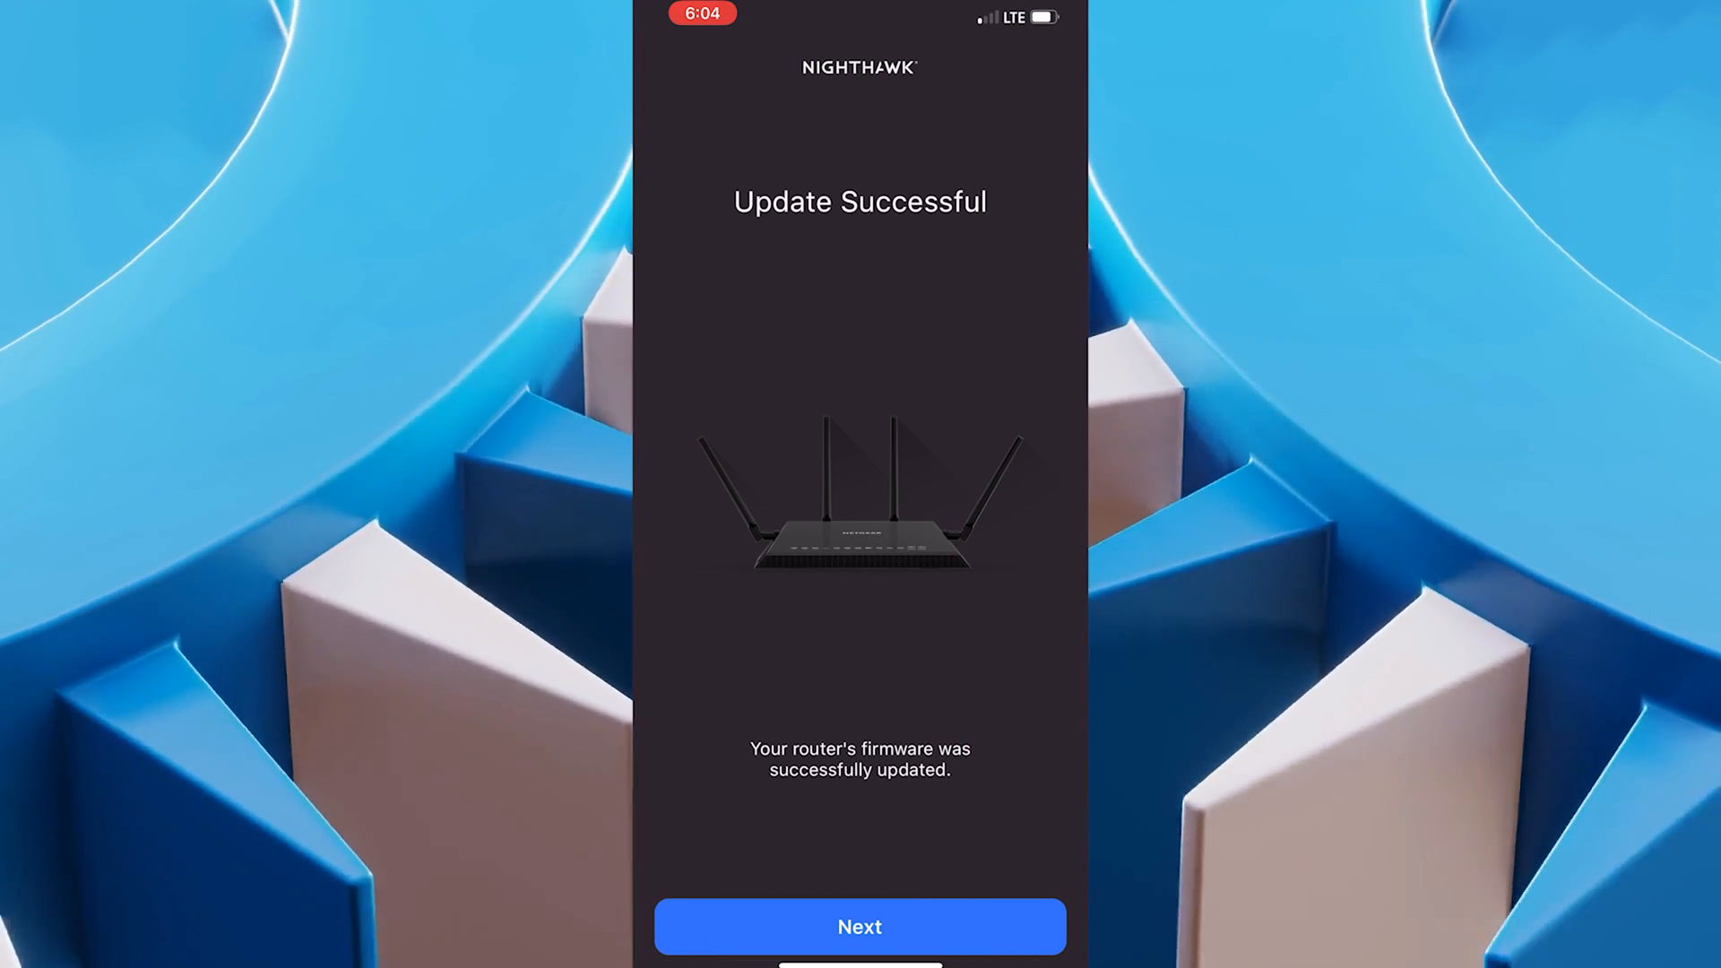
pyautogui.click(859, 927)
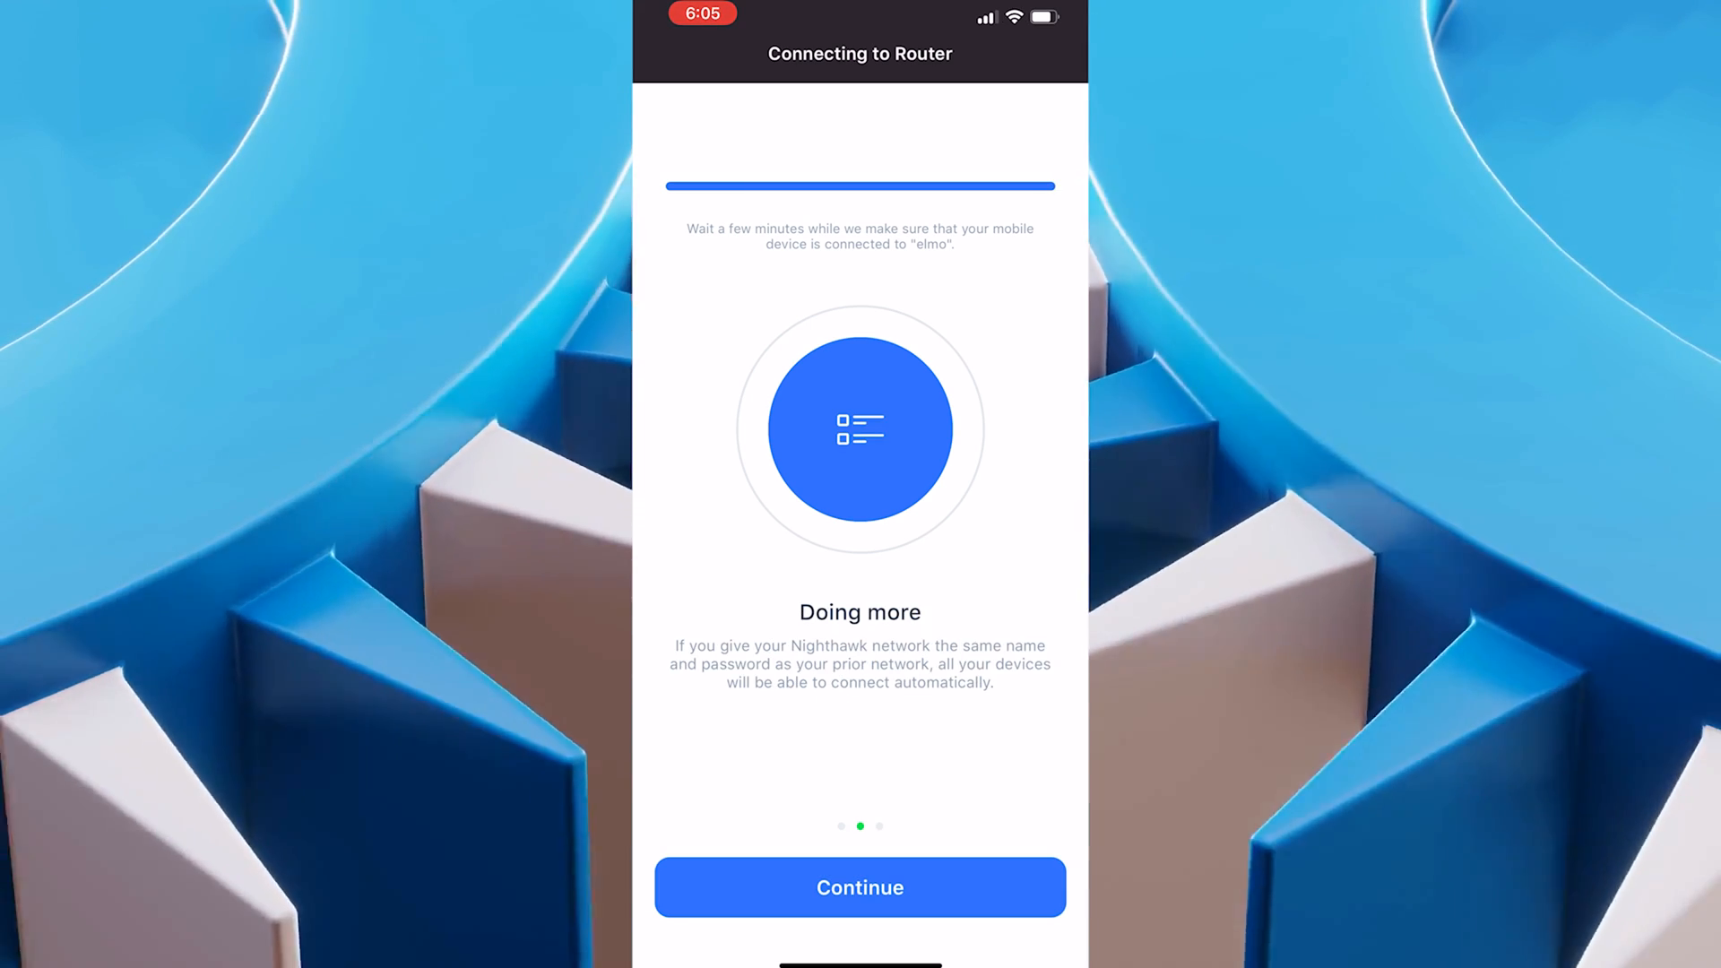
pyautogui.click(859, 888)
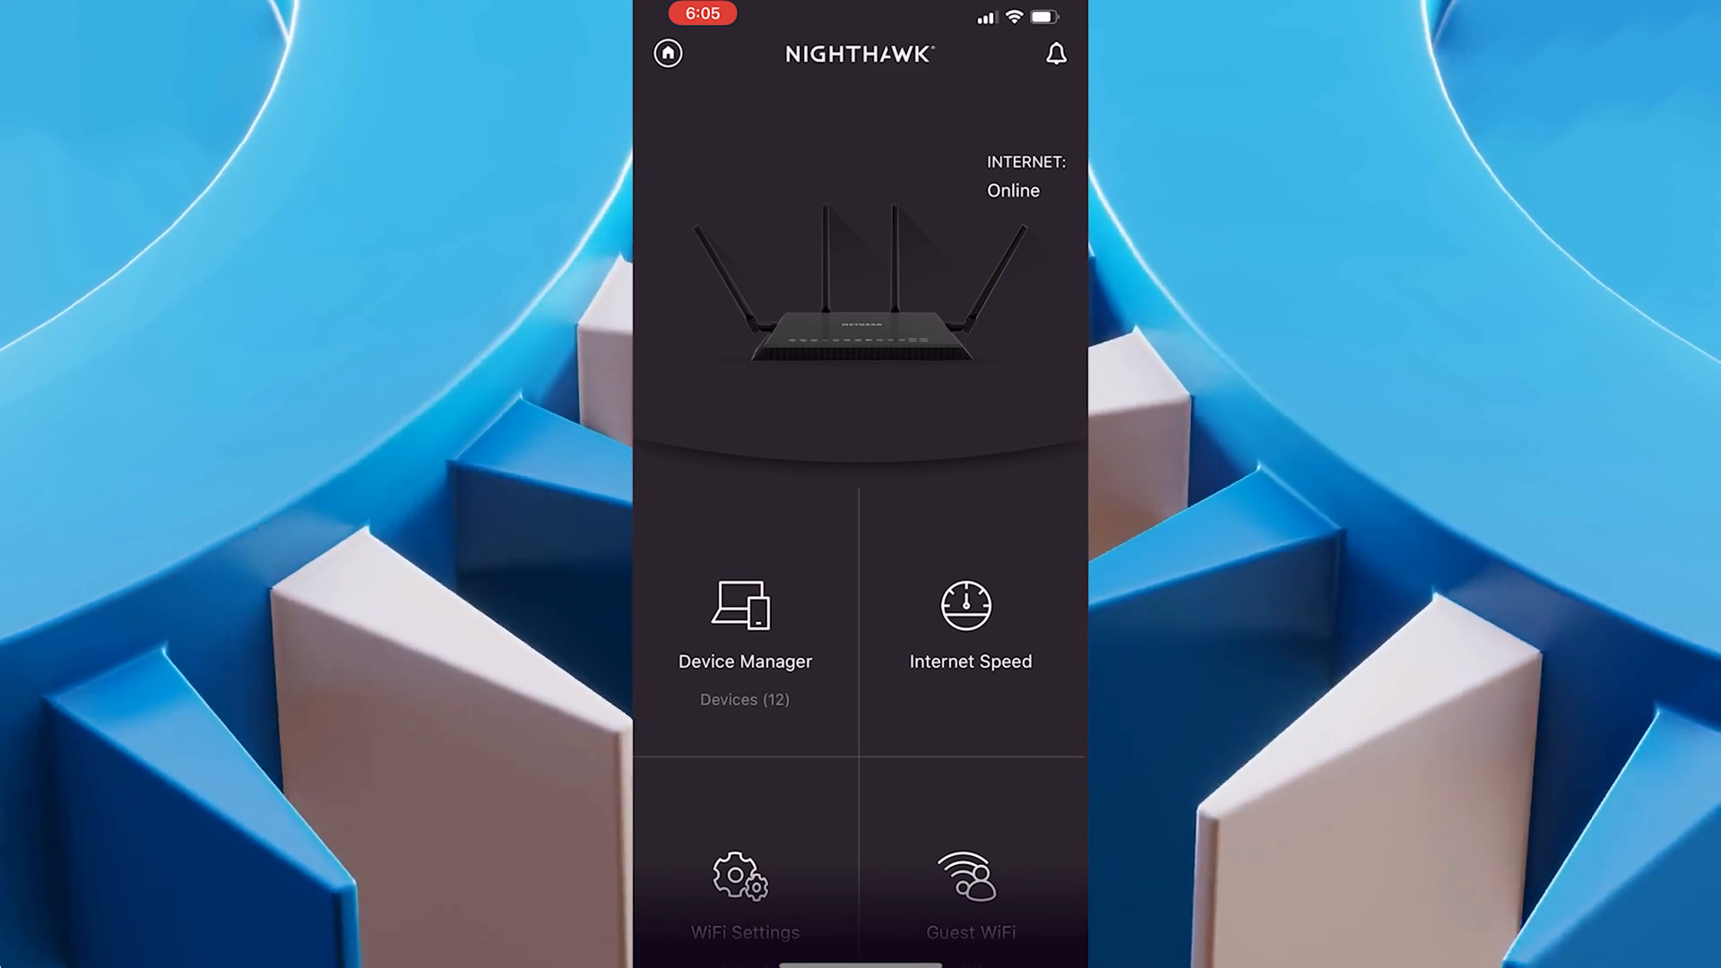